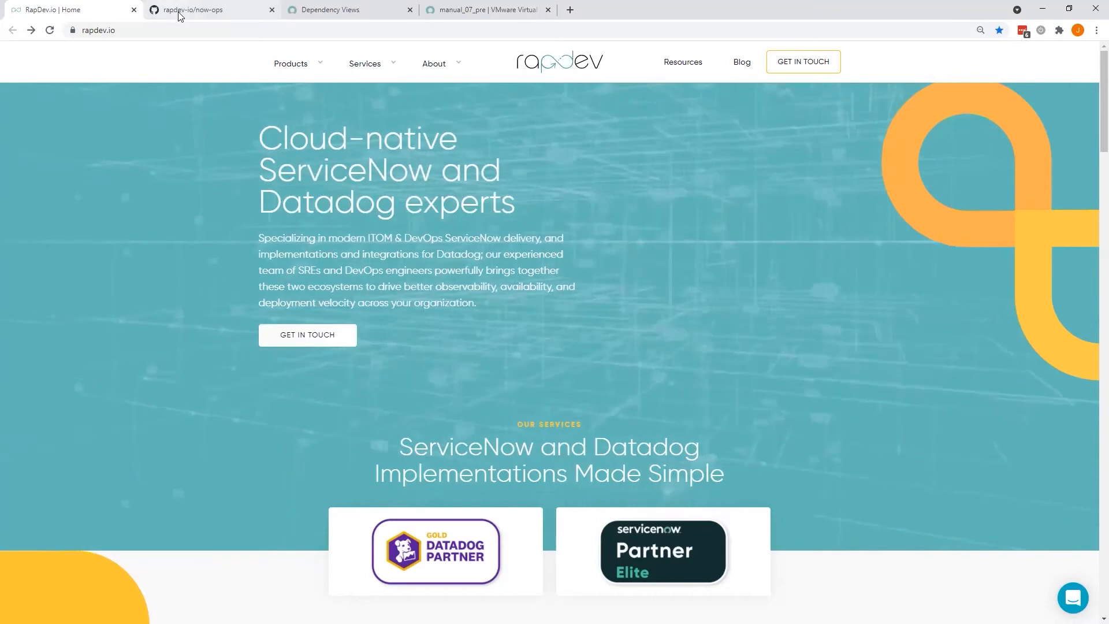
# Show the rapdev-io/now-ops repository's Code page with its file list
pyautogui.click(206, 9)
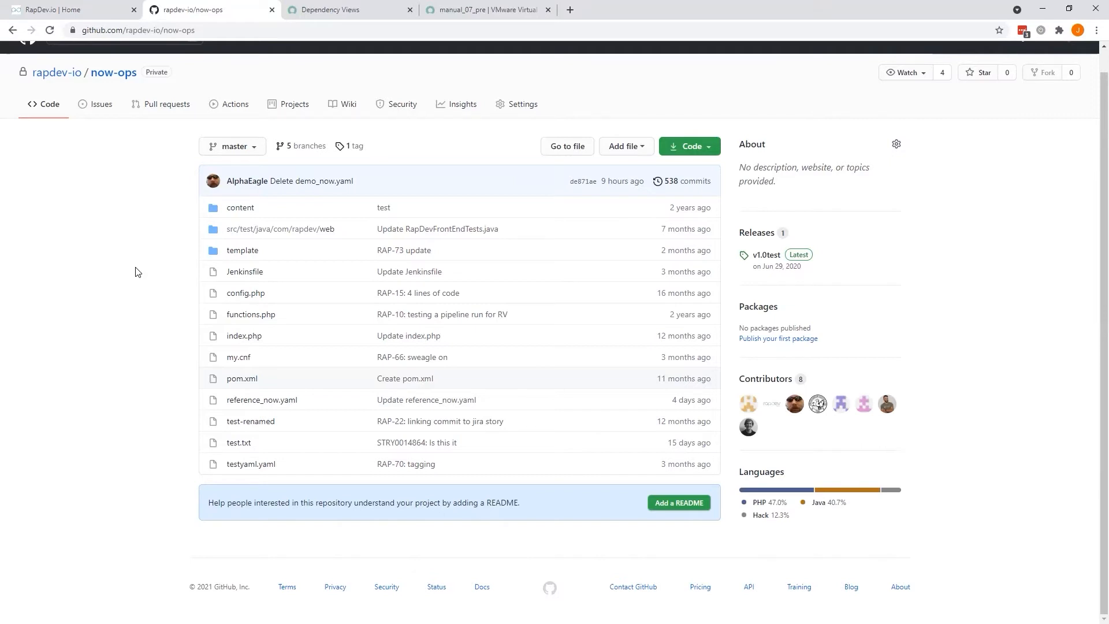
pyautogui.moveTo(141, 301)
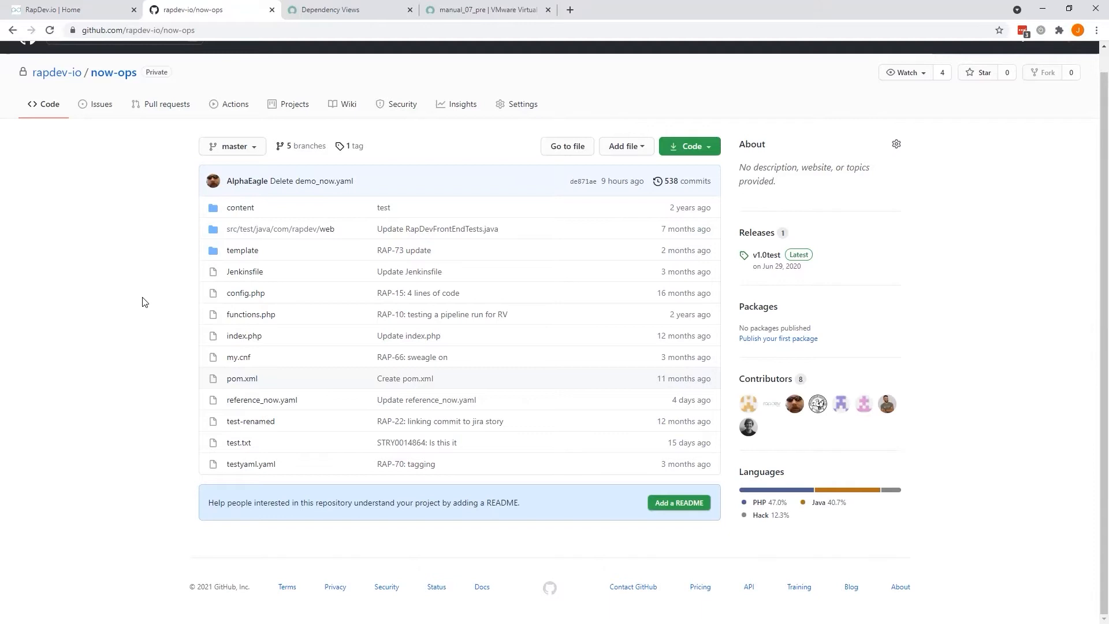
pyautogui.moveTo(194, 404)
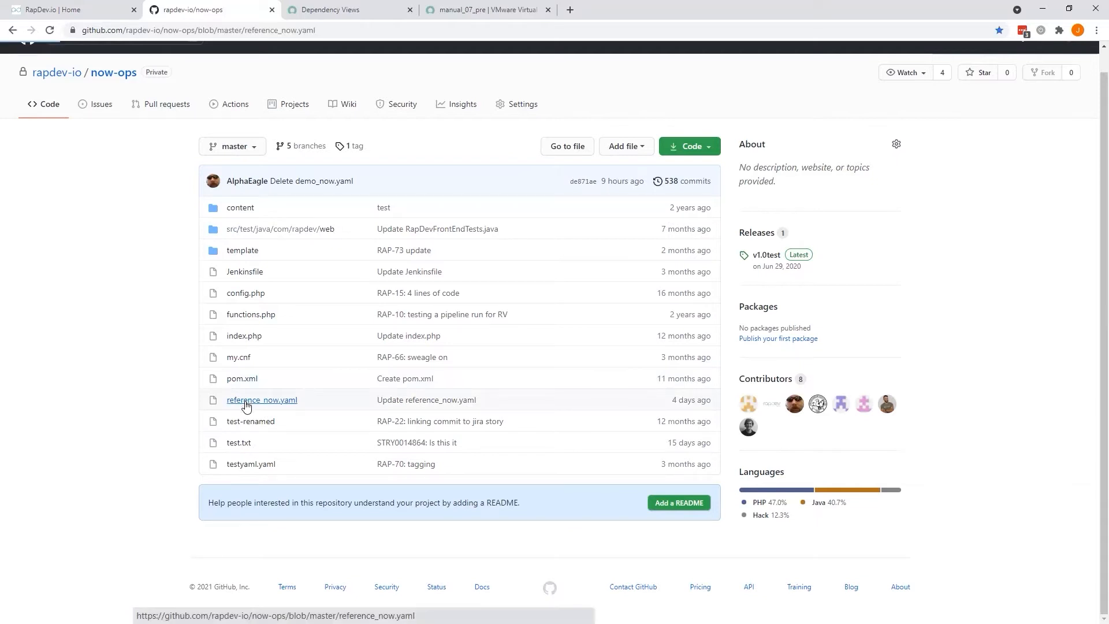
# View reference_now.yaml's 12 lines describing the business application and microservices
pyautogui.click(262, 399)
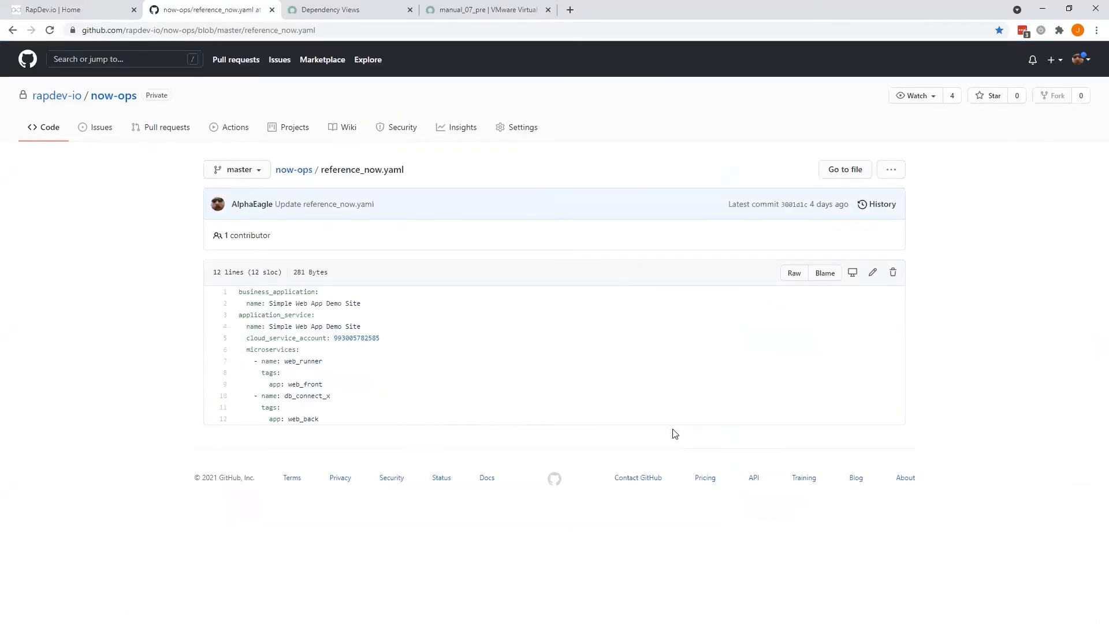
pyautogui.moveTo(335, 295)
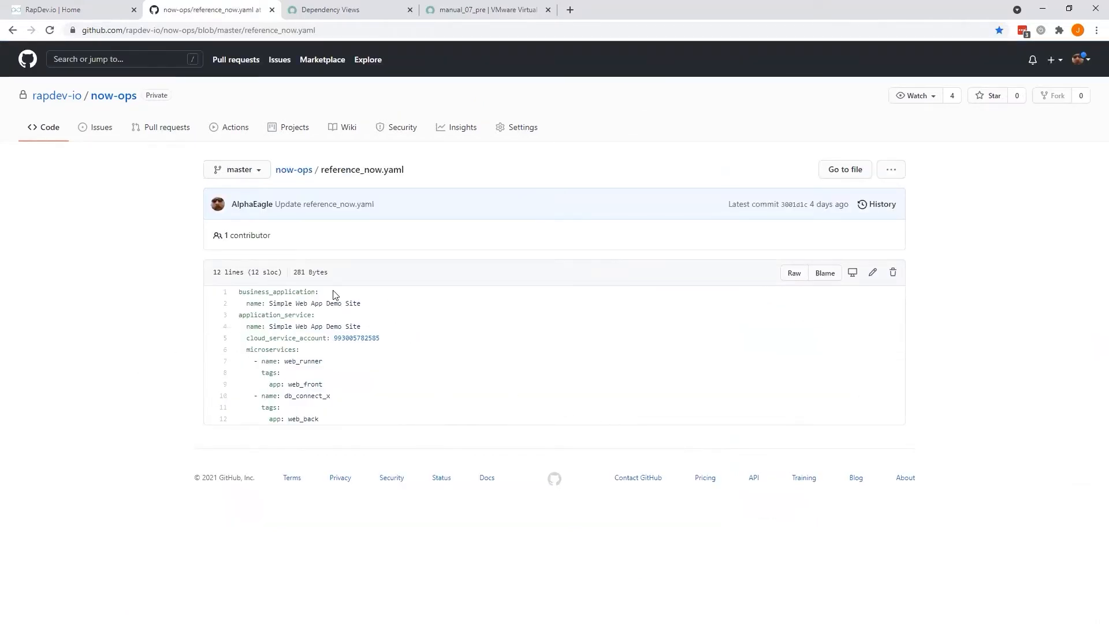
pyautogui.moveTo(307, 314)
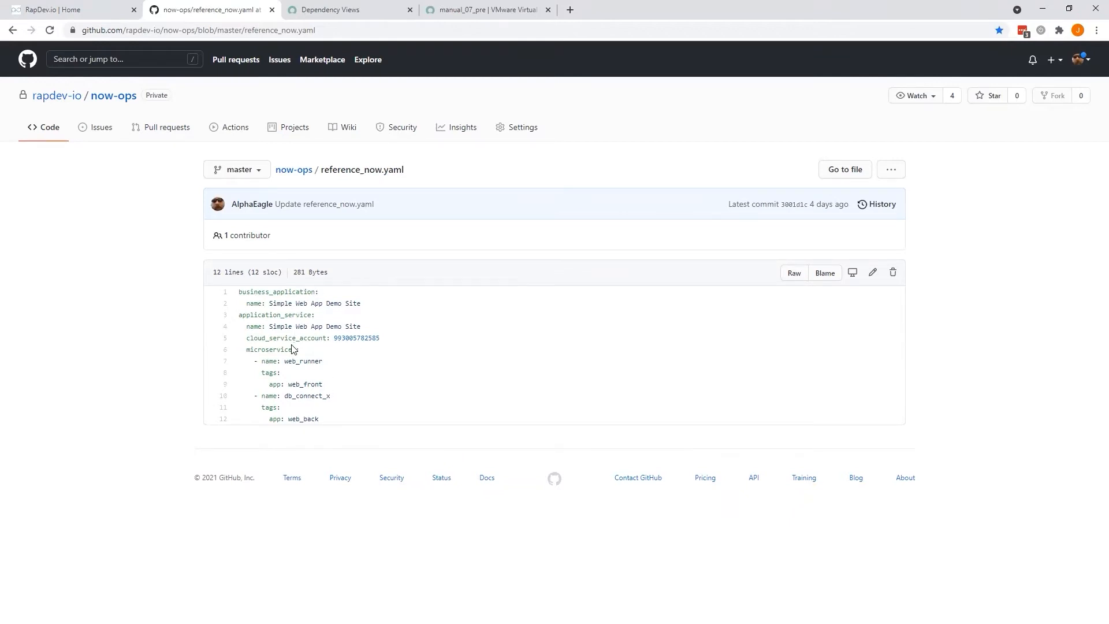
pyautogui.moveTo(269, 349)
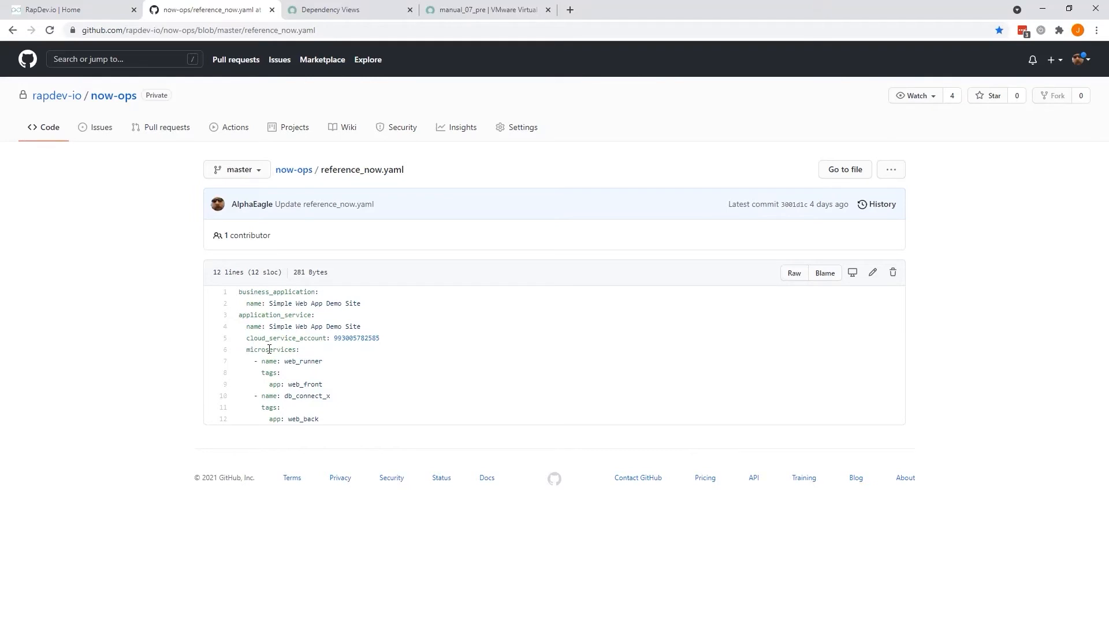
pyautogui.moveTo(313, 409)
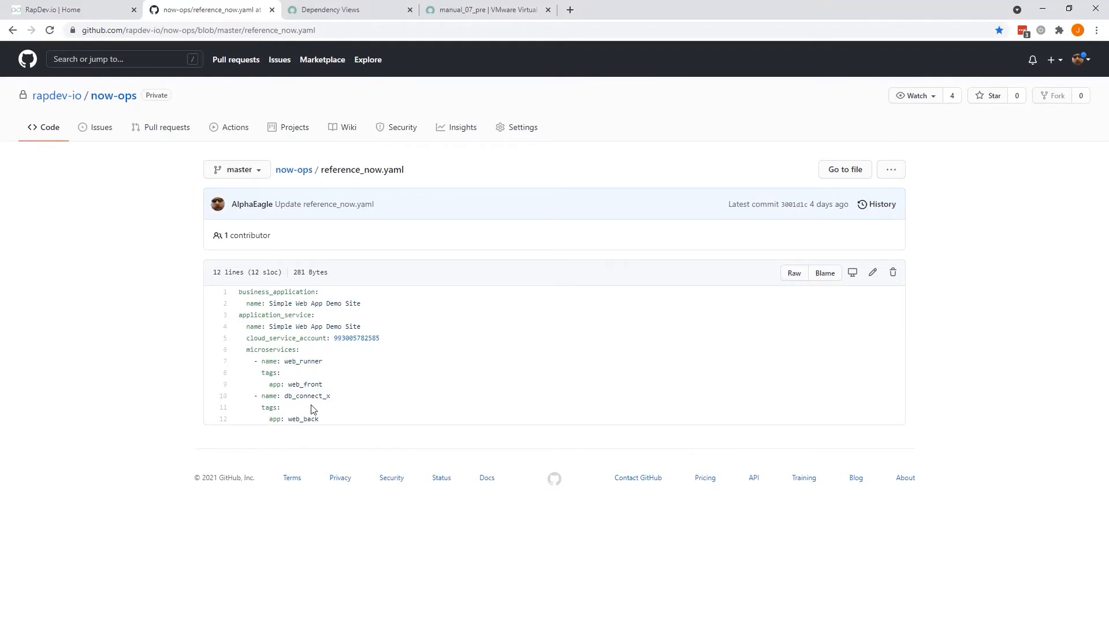
pyautogui.moveTo(333, 367)
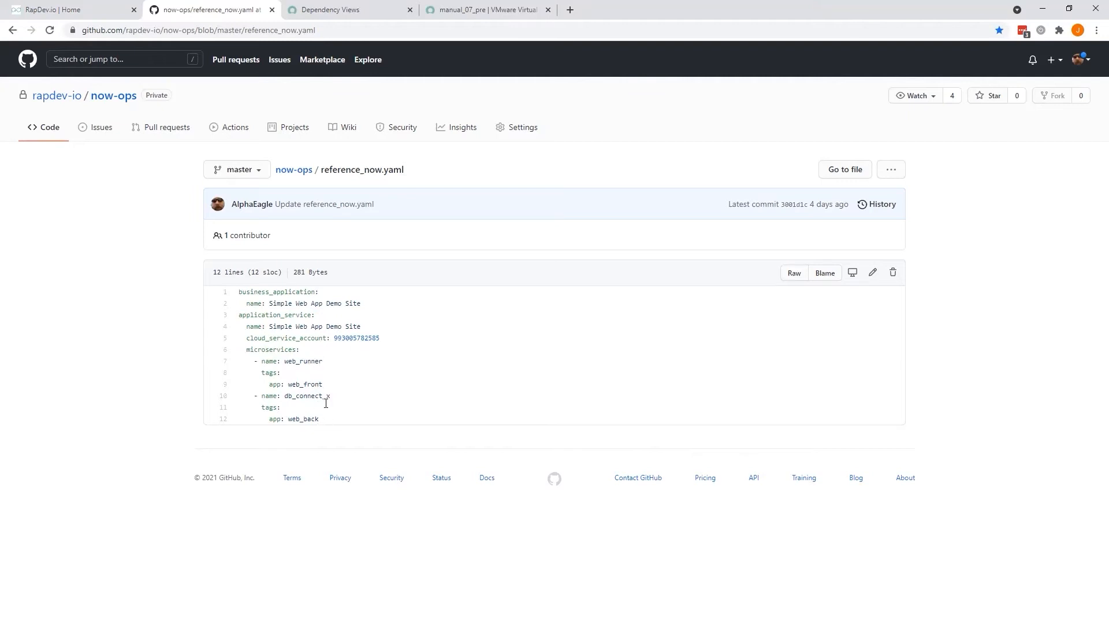
pyautogui.moveTo(305, 349)
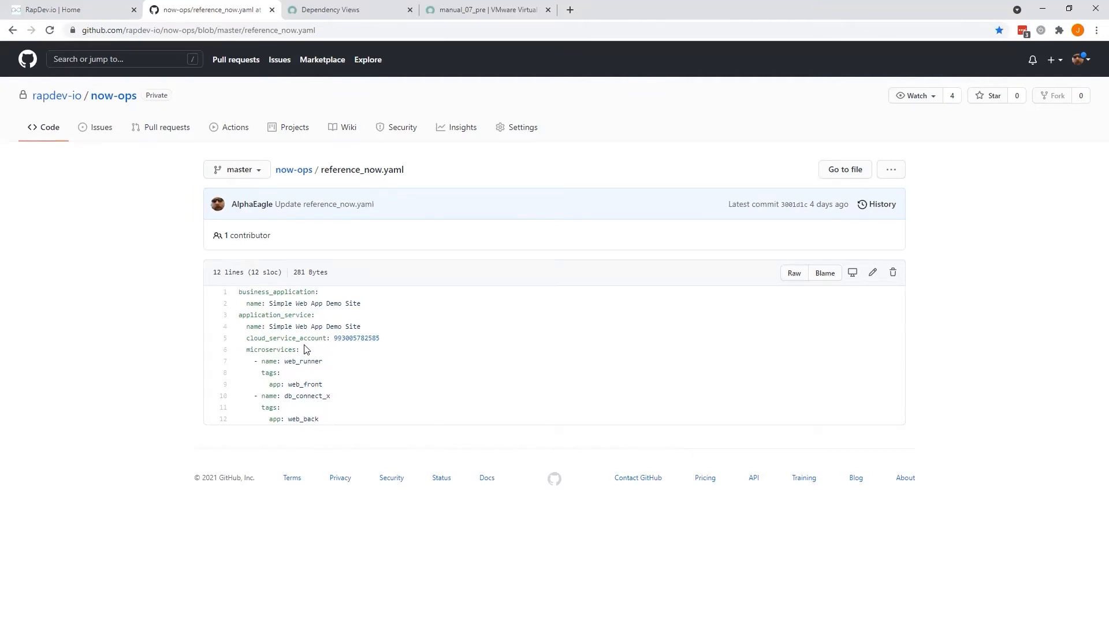
pyautogui.moveTo(387, 354)
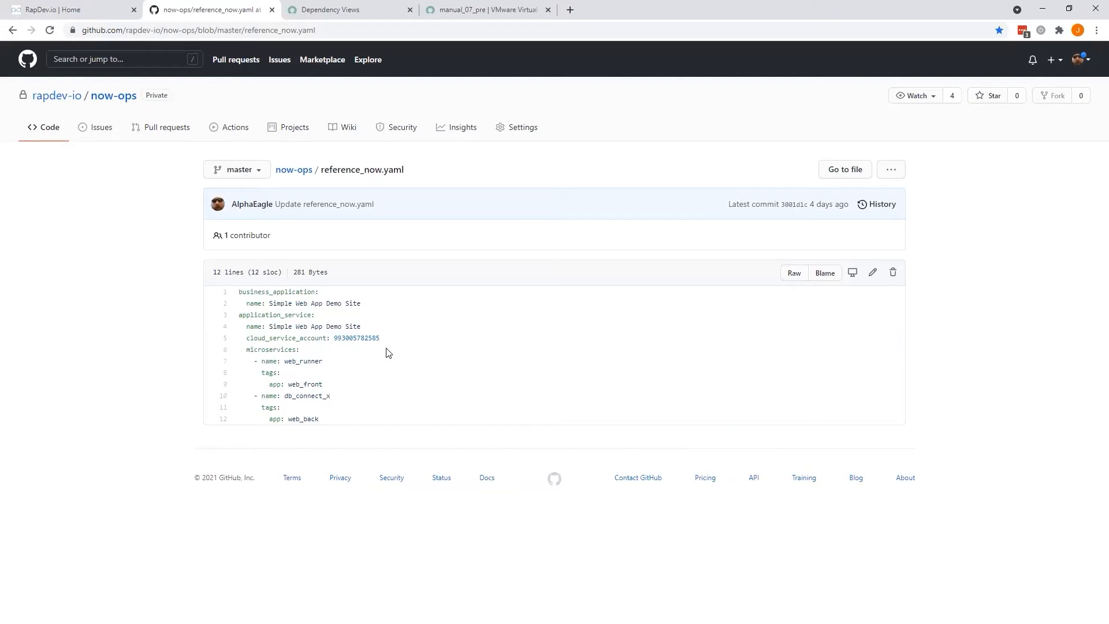
pyautogui.moveTo(339, 326)
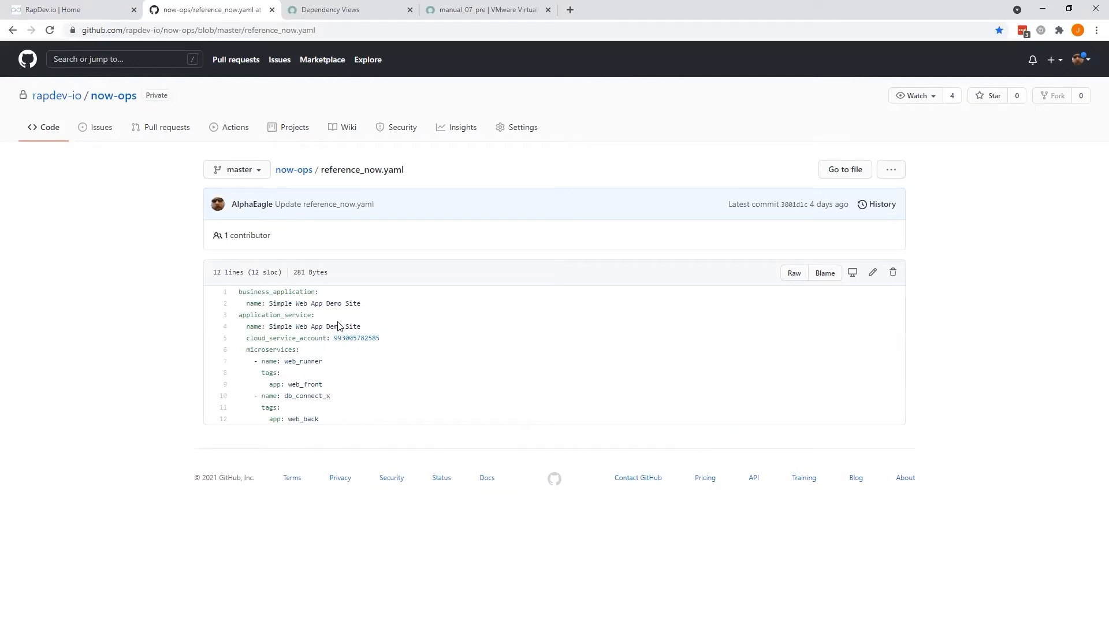
pyautogui.moveTo(368, 332)
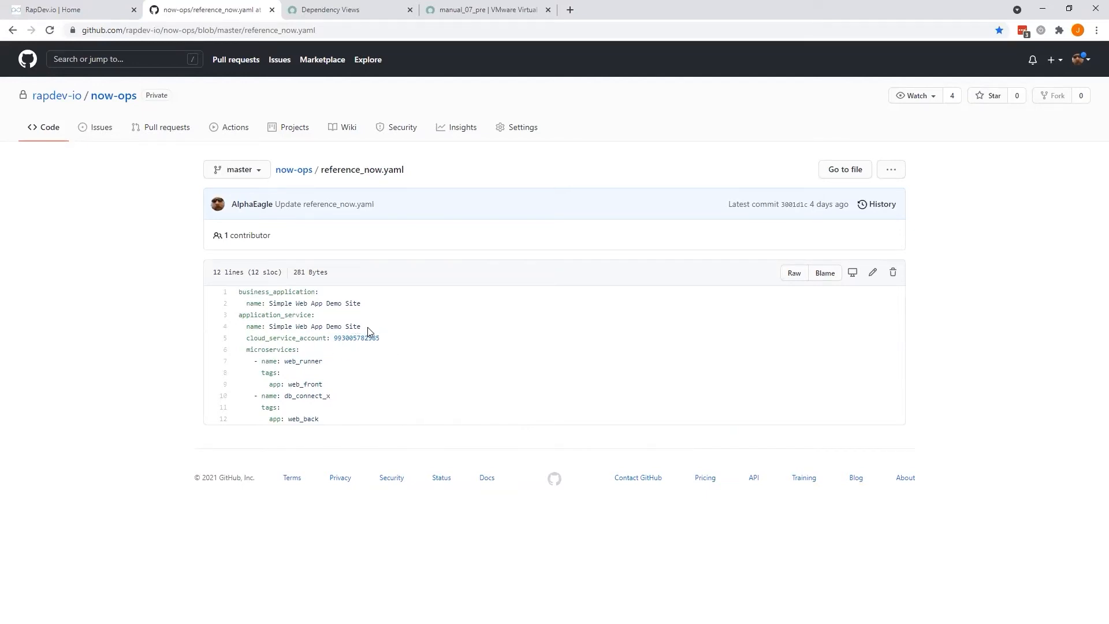
pyautogui.moveTo(336, 337)
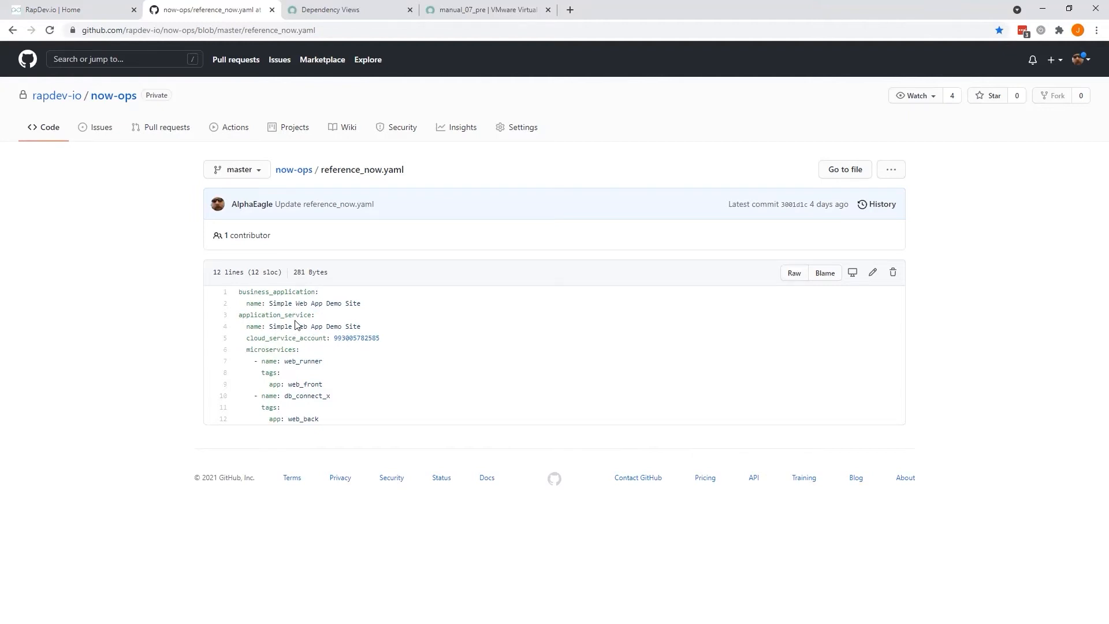
pyautogui.moveTo(294, 315)
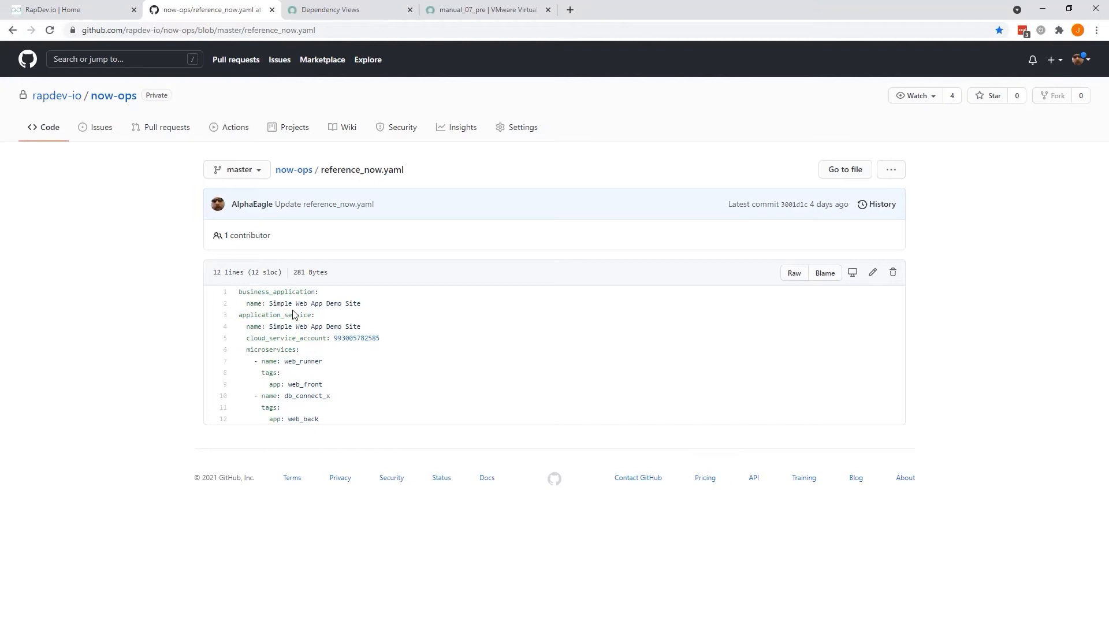
pyautogui.moveTo(314, 303)
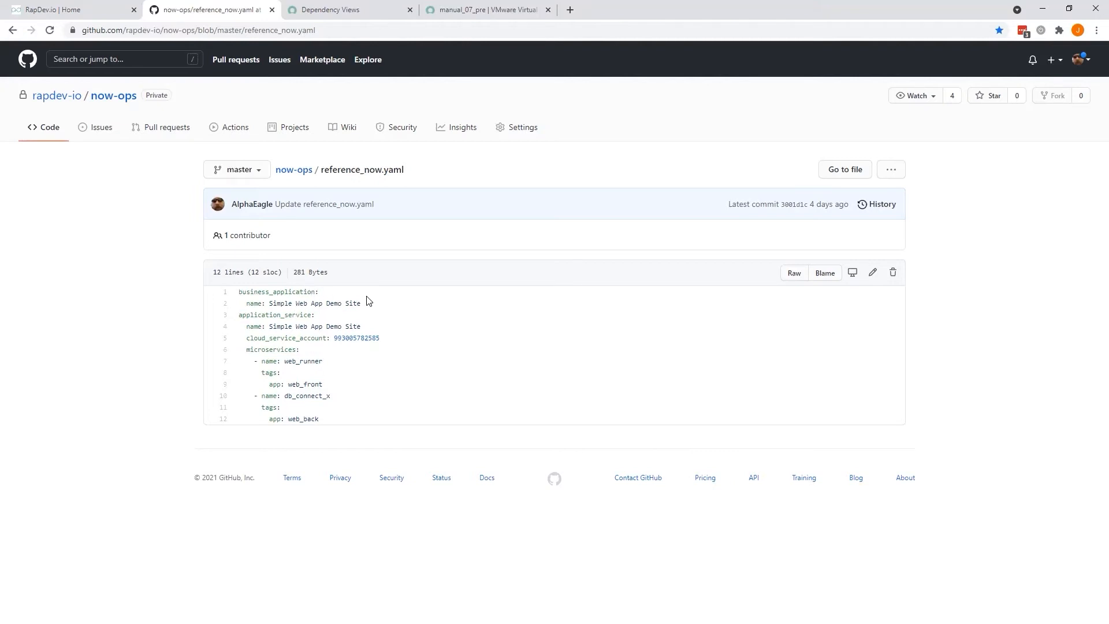
pyautogui.moveTo(315, 369)
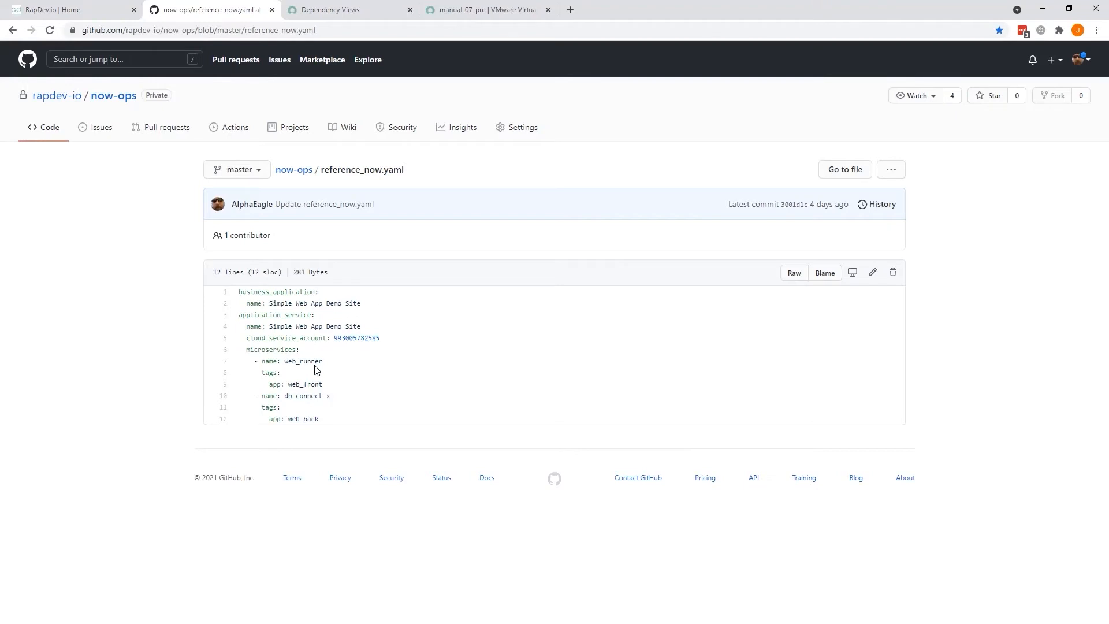
pyautogui.moveTo(317, 364)
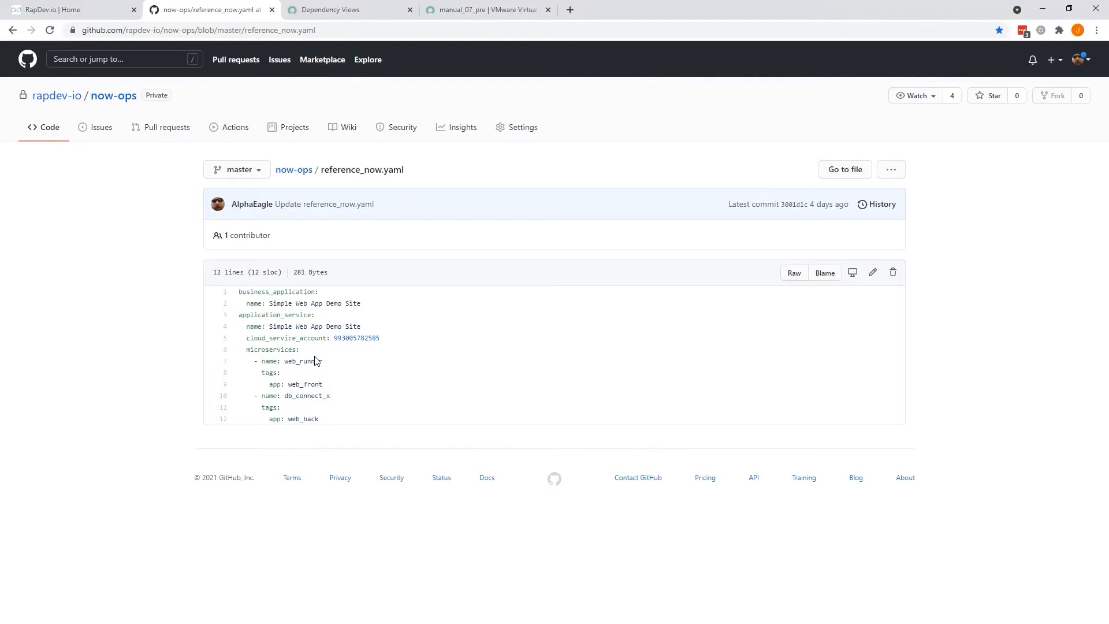
pyautogui.moveTo(246, 351)
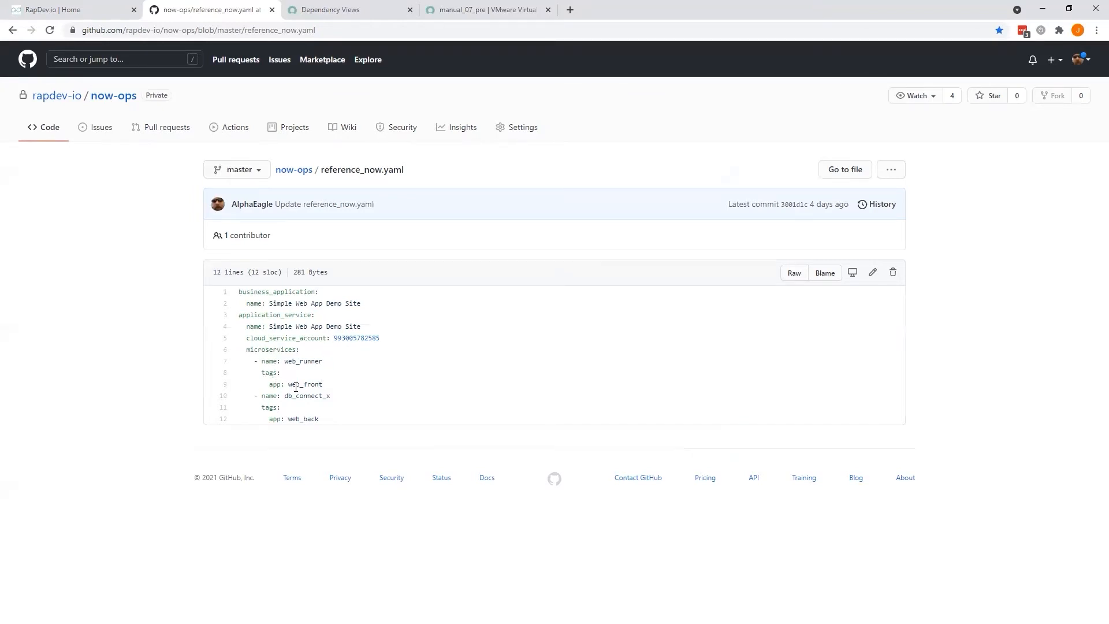
pyautogui.moveTo(332, 392)
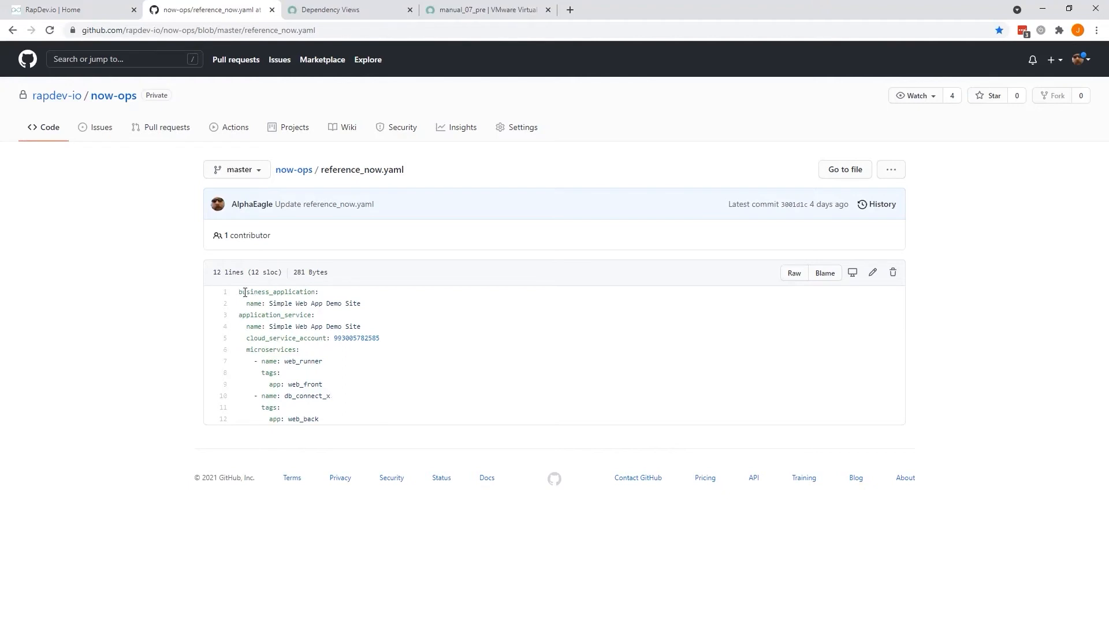
pyautogui.moveTo(304, 371)
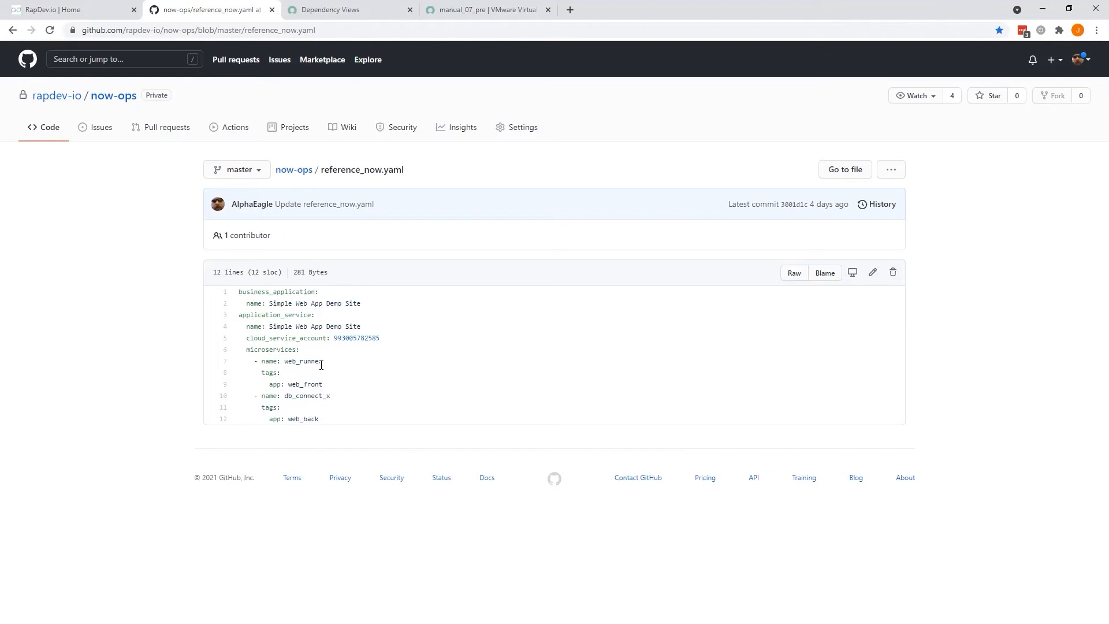
pyautogui.moveTo(338, 13)
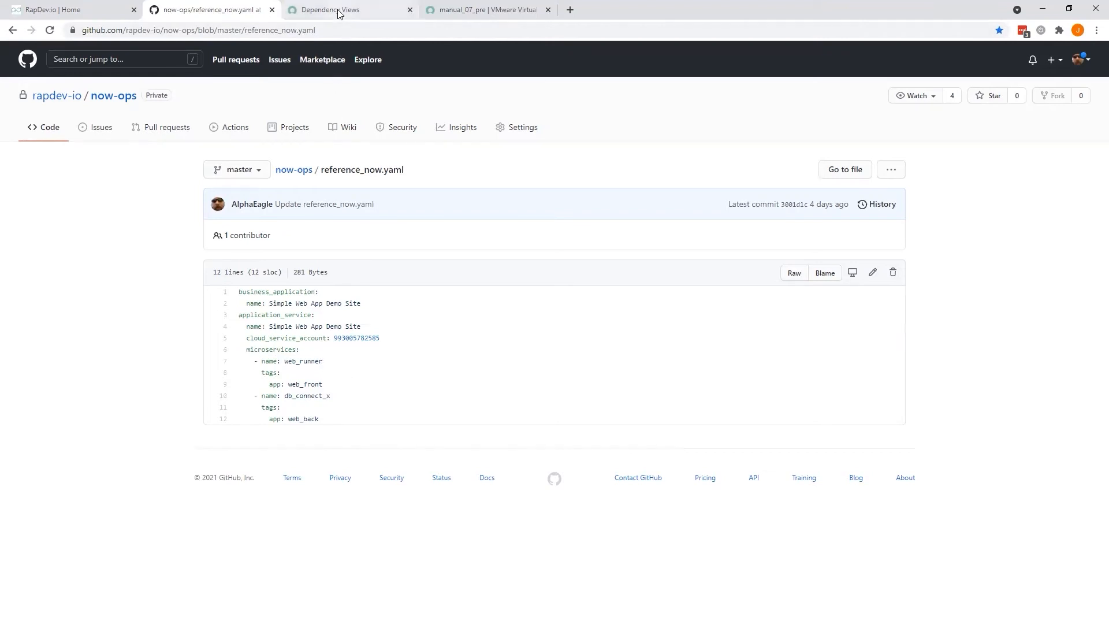
pyautogui.click(333, 9)
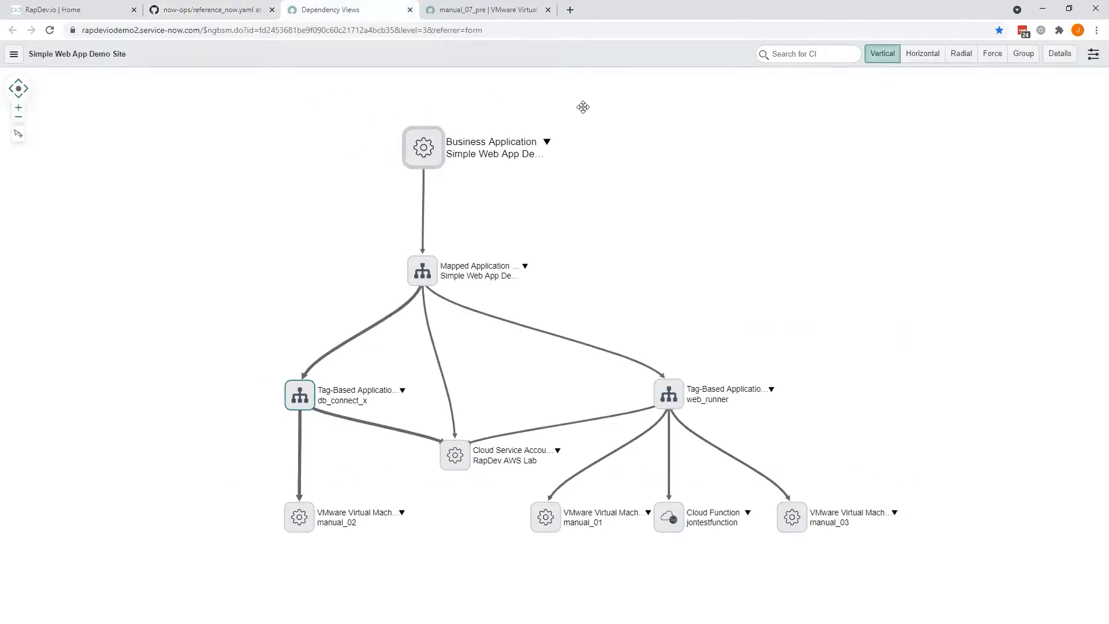
pyautogui.moveTo(565, 275)
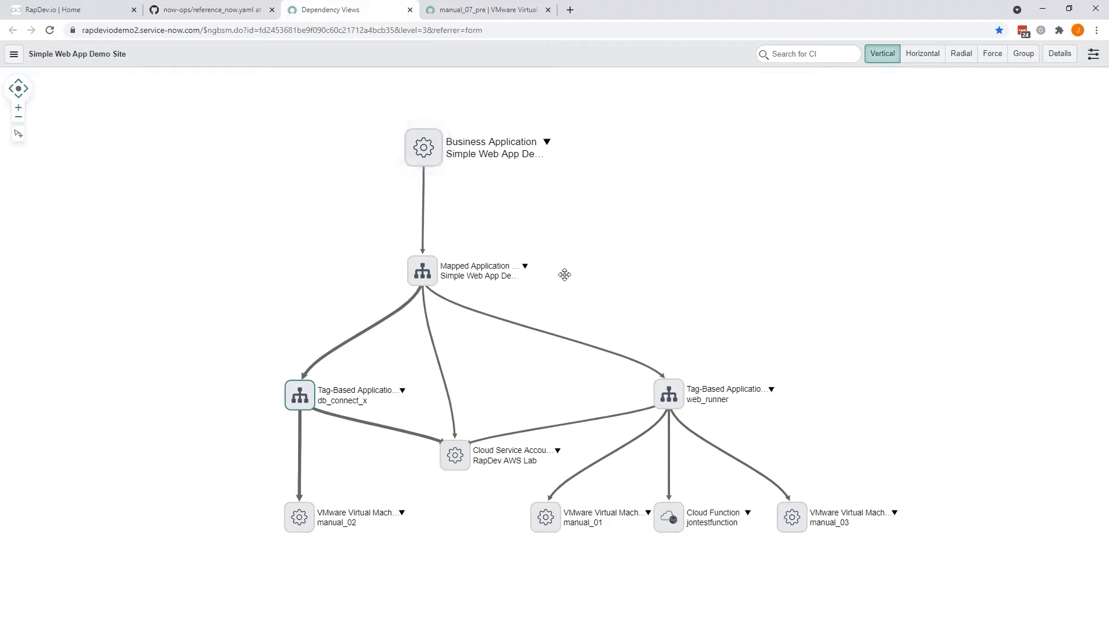
pyautogui.moveTo(508, 433)
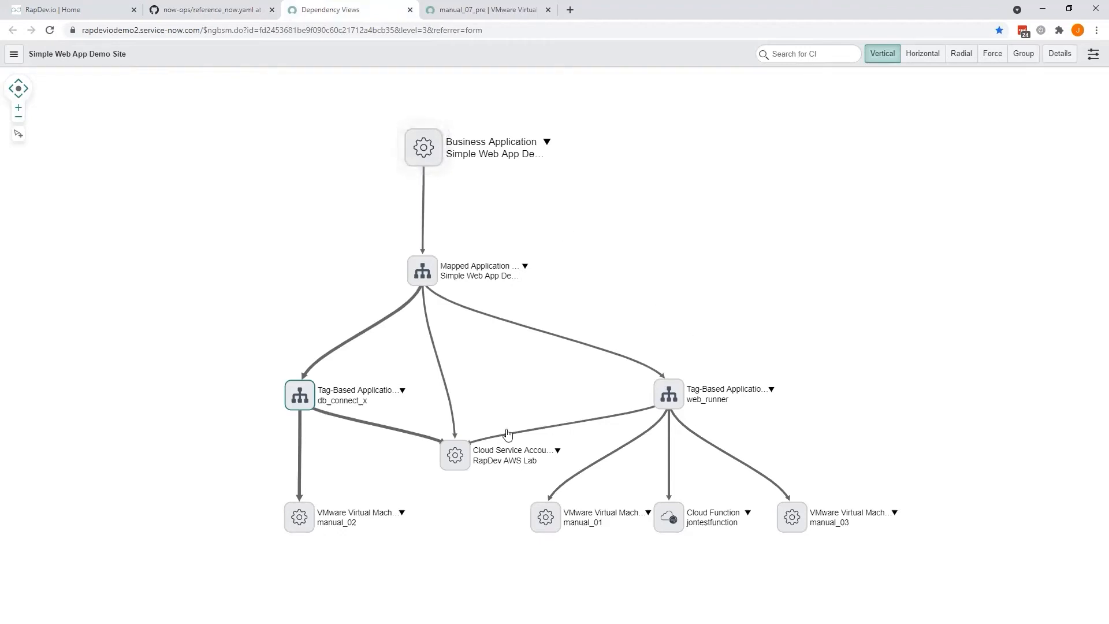
pyautogui.moveTo(311, 511)
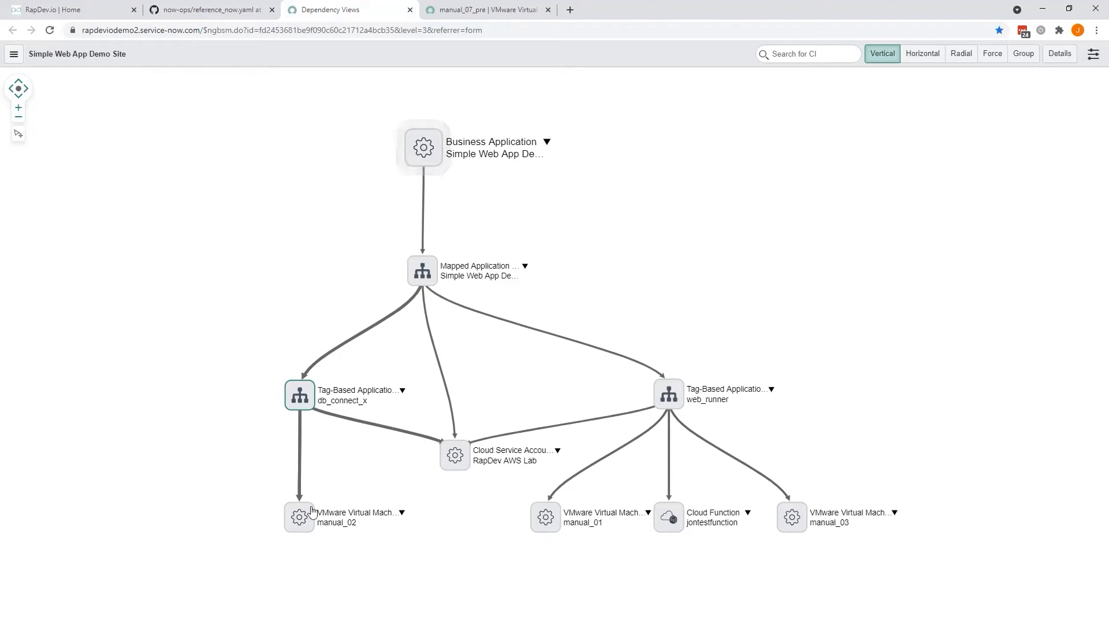
pyautogui.moveTo(748, 515)
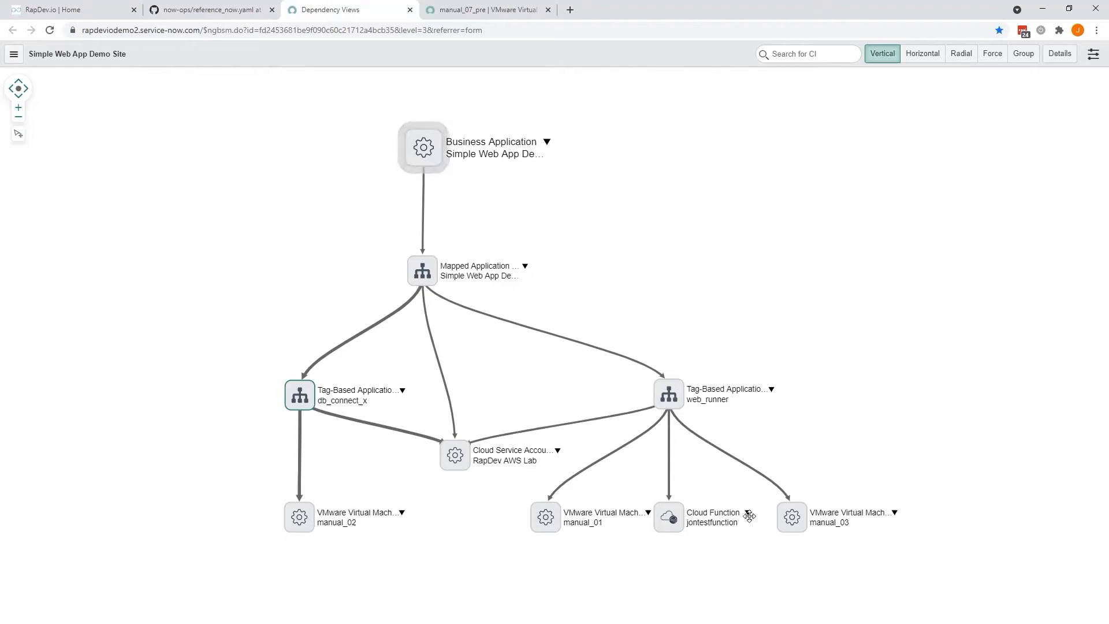
pyautogui.moveTo(465, 528)
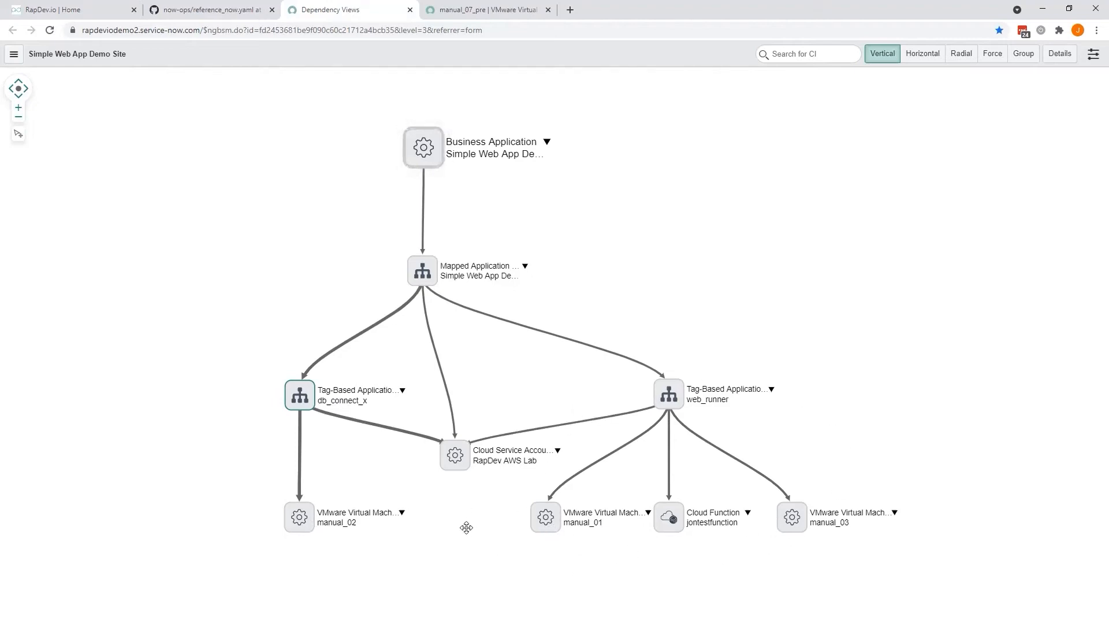
pyautogui.moveTo(287, 461)
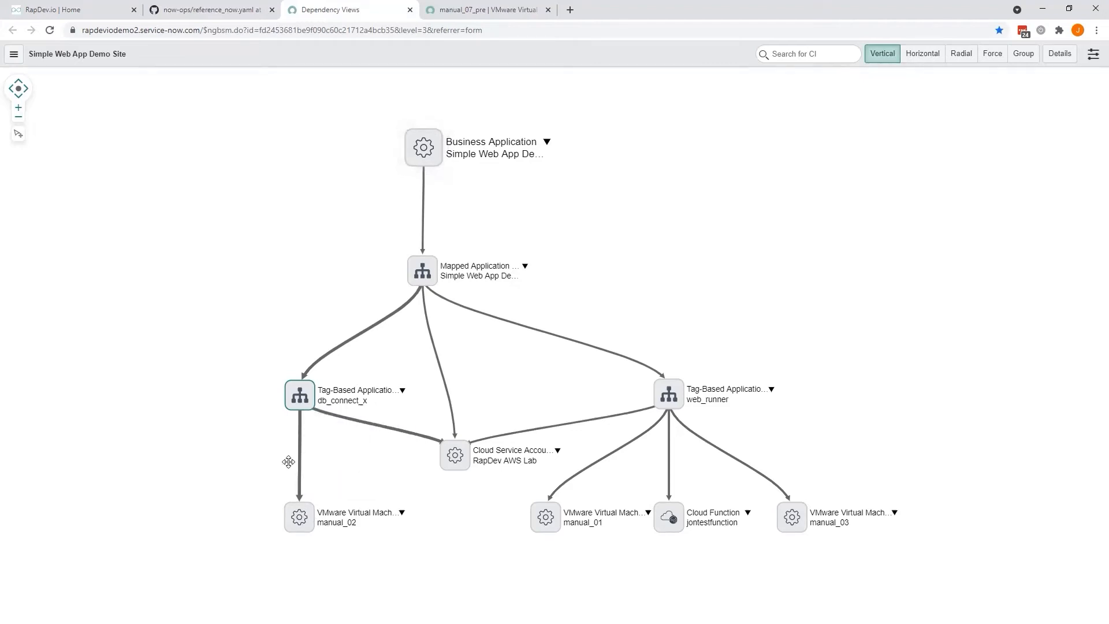
pyautogui.moveTo(274, 415)
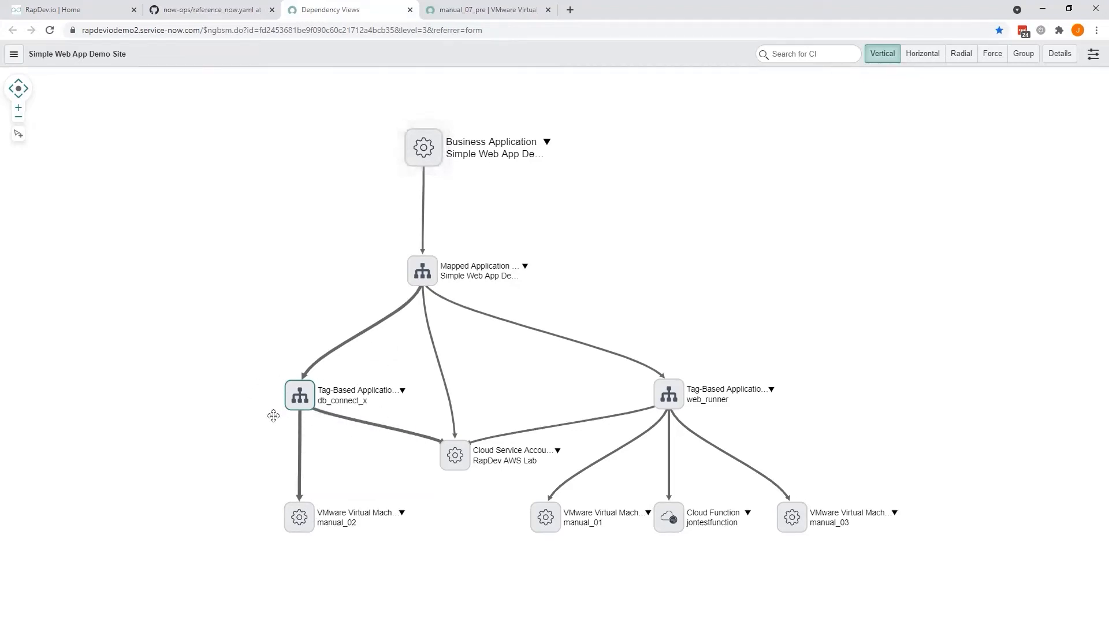
pyautogui.moveTo(229, 423)
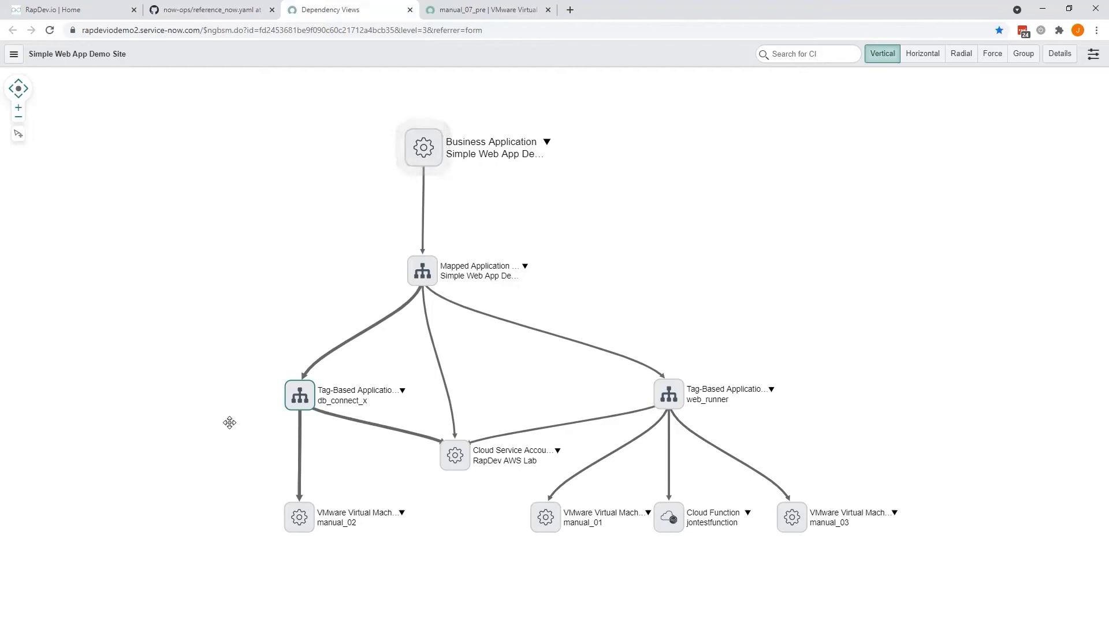
pyautogui.moveTo(293, 447)
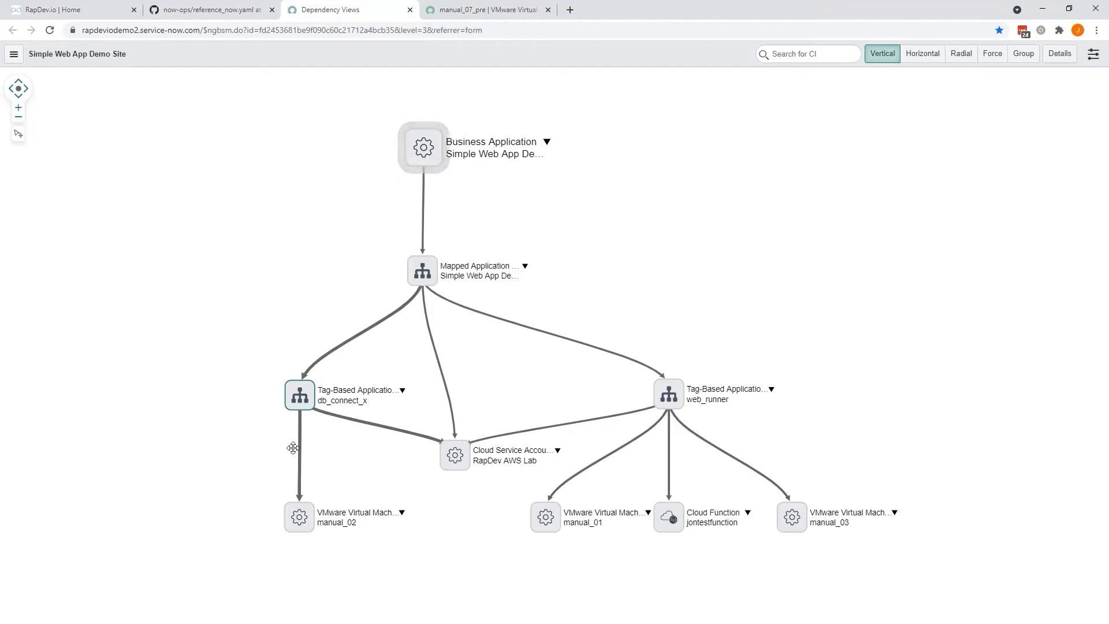
pyautogui.moveTo(187, 505)
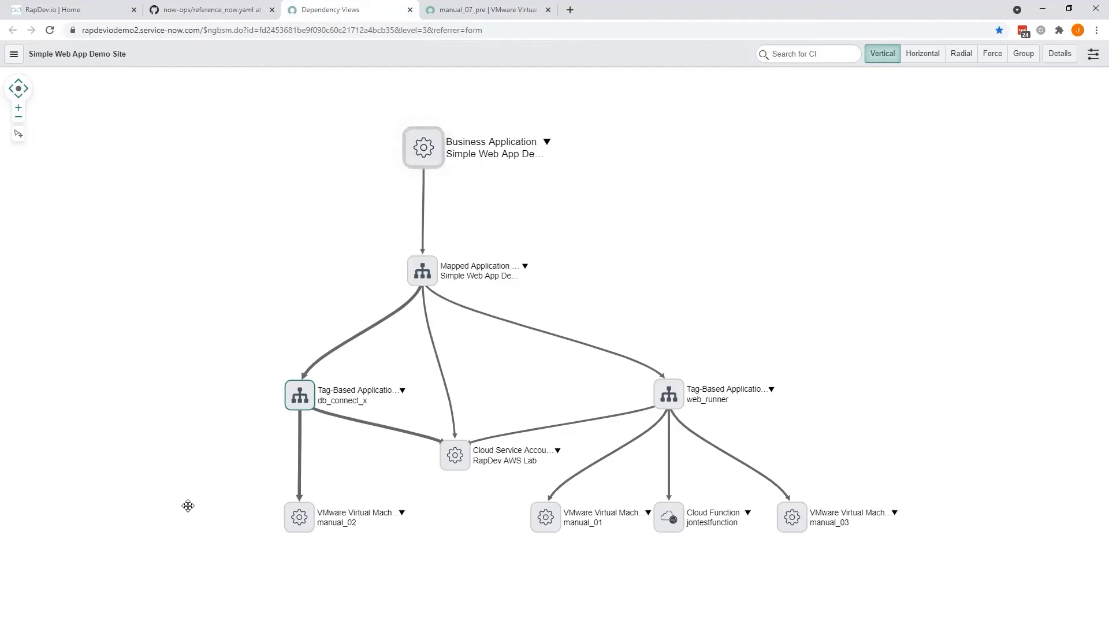
pyautogui.moveTo(856, 493)
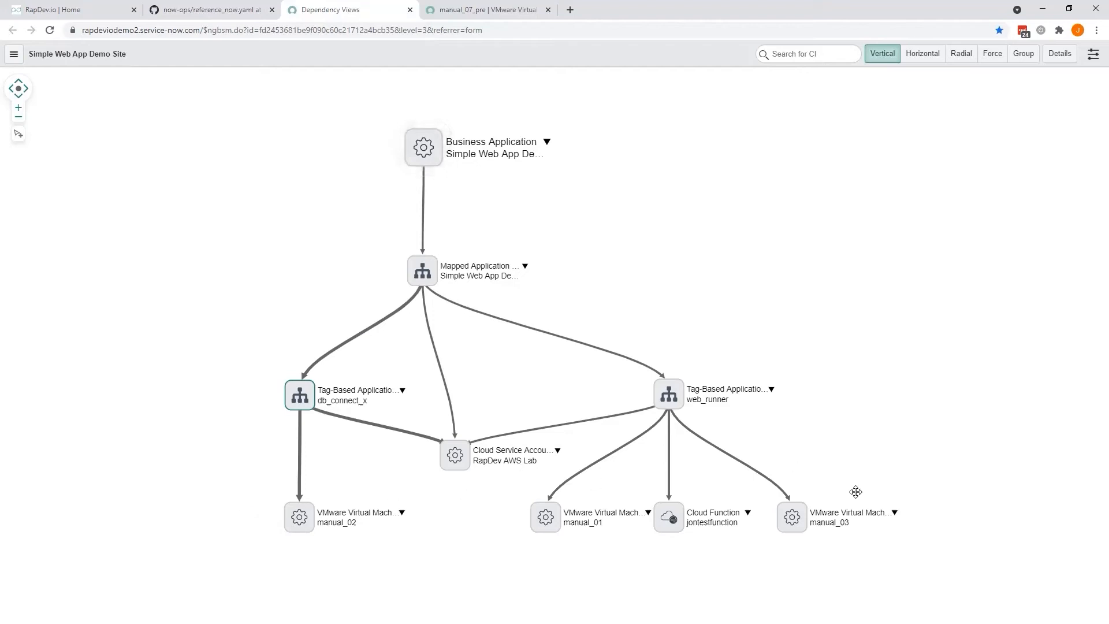
pyautogui.moveTo(660, 430)
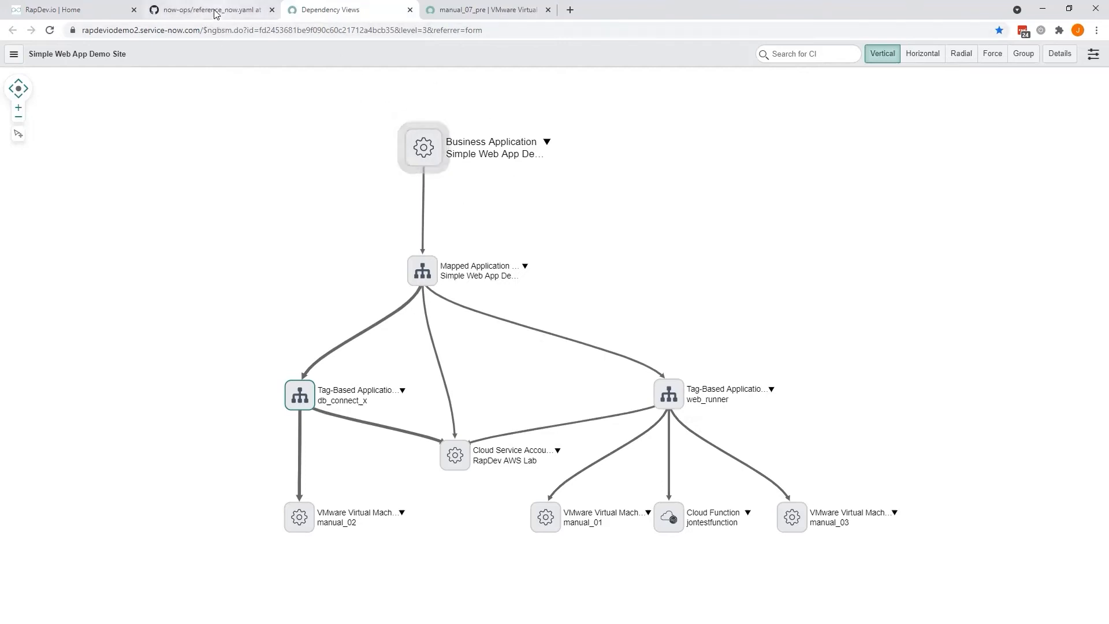
# Edit reference_now.yaml to add web_reporting and datalake_api microservices with their app tags
pyautogui.click(209, 10)
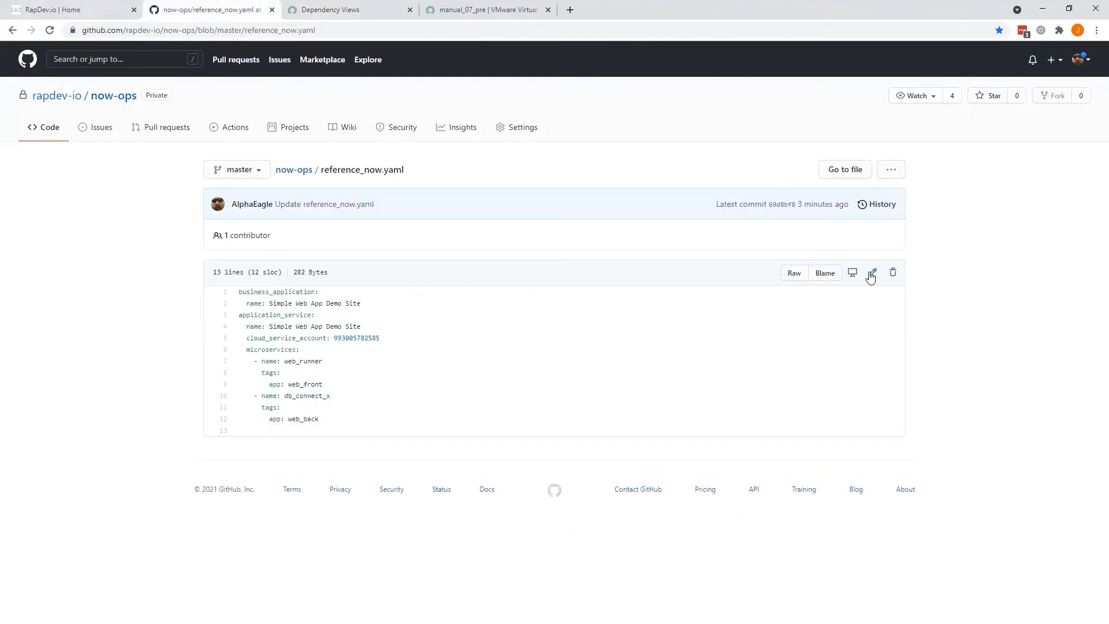
pyautogui.click(871, 272)
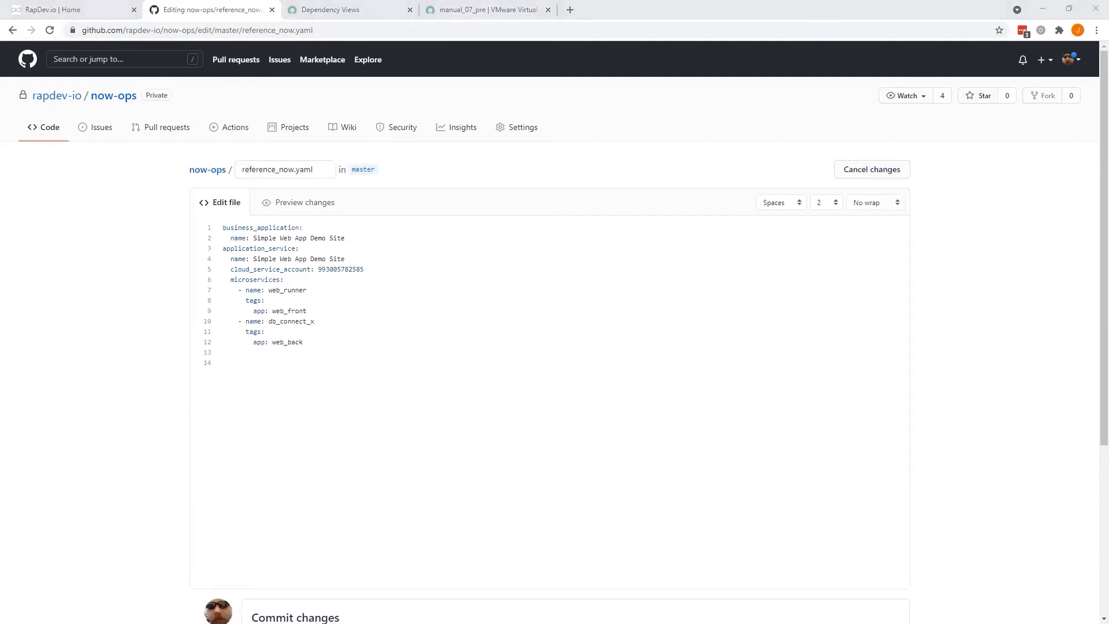
pyautogui.moveTo(290, 401)
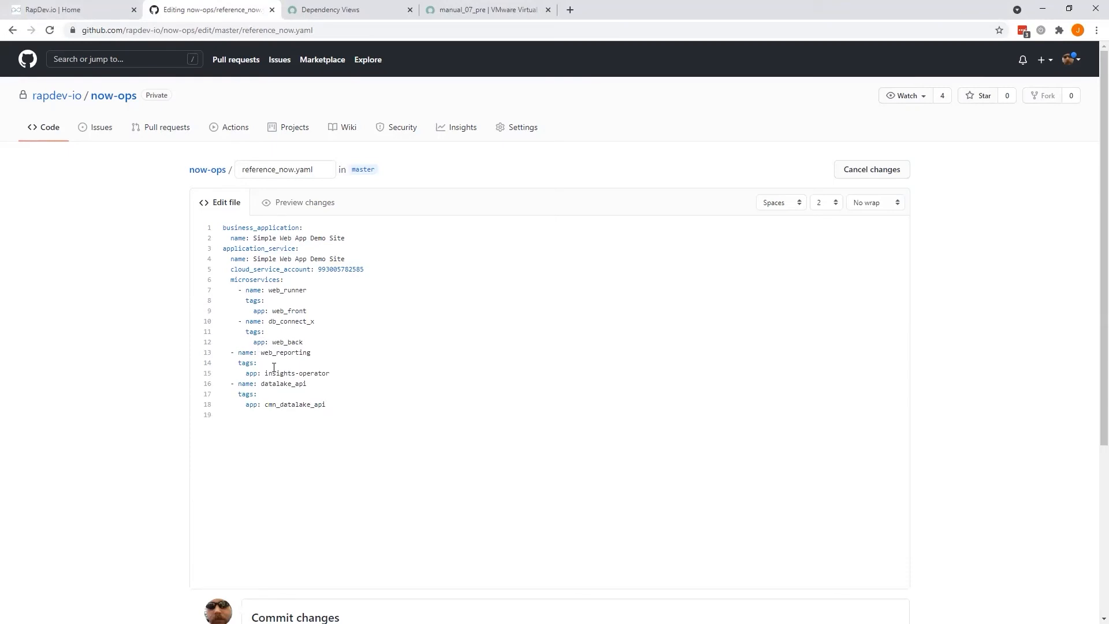
pyautogui.moveTo(326, 383)
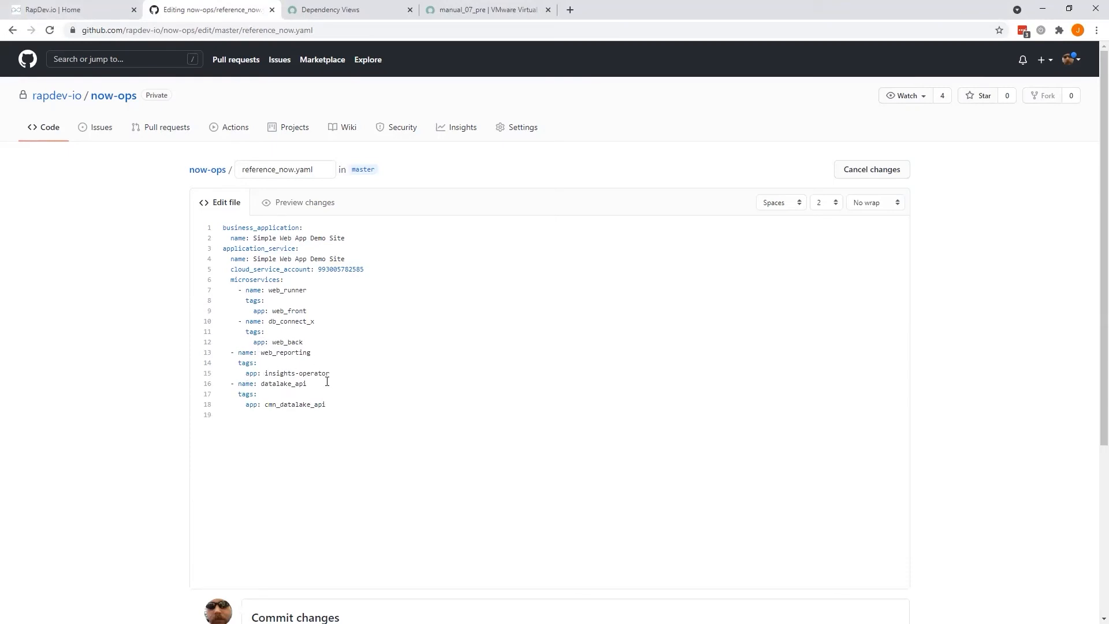
pyautogui.moveTo(283, 392)
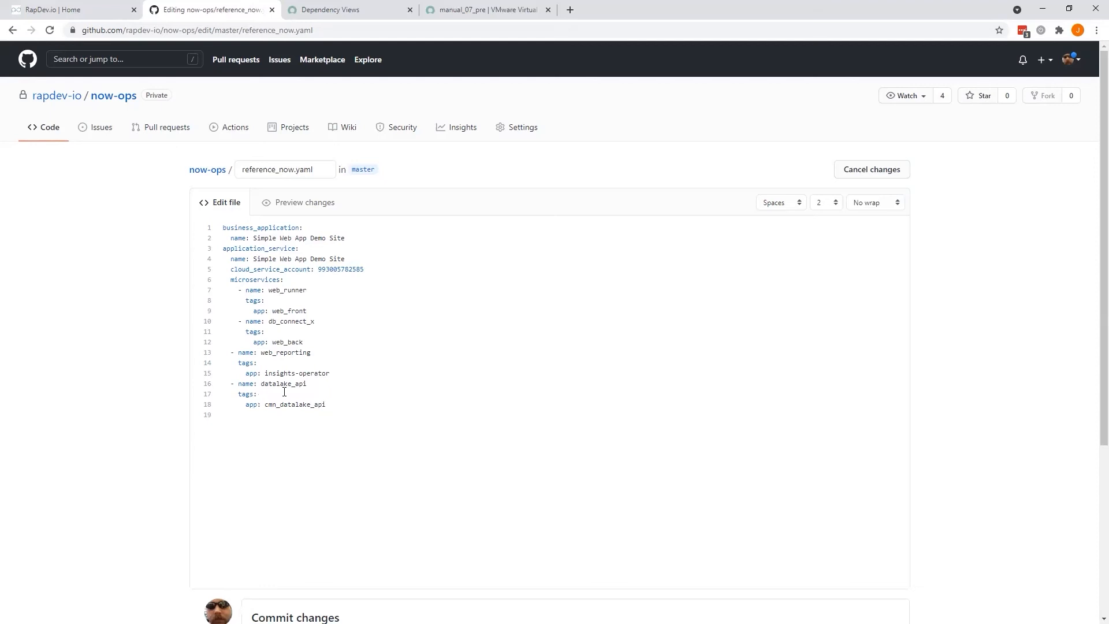
pyautogui.click(326, 404)
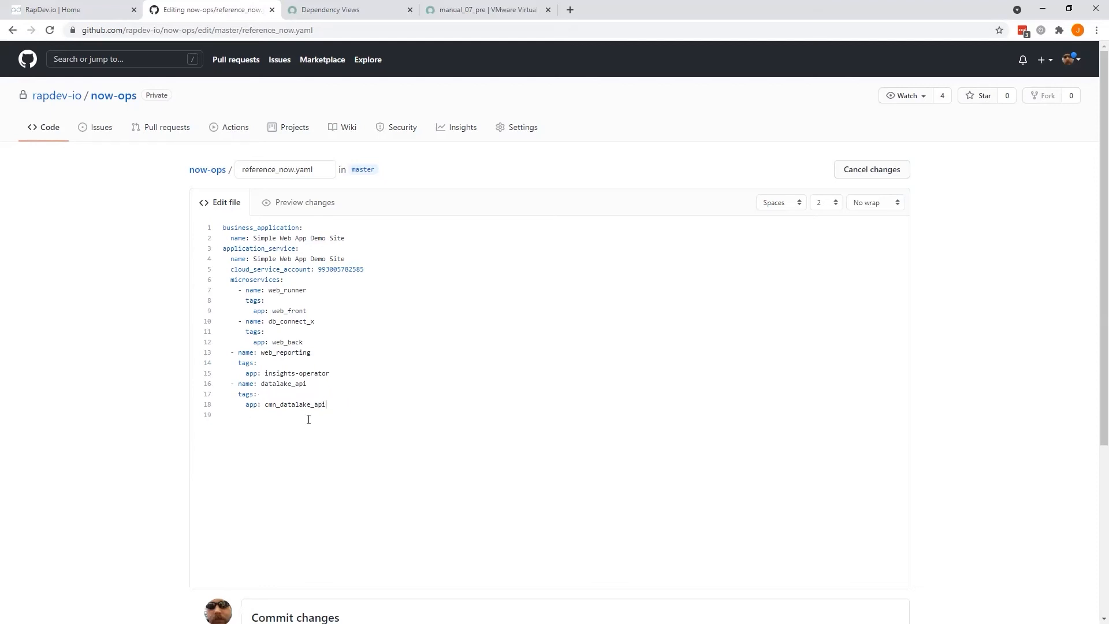
pyautogui.moveTo(374, 359)
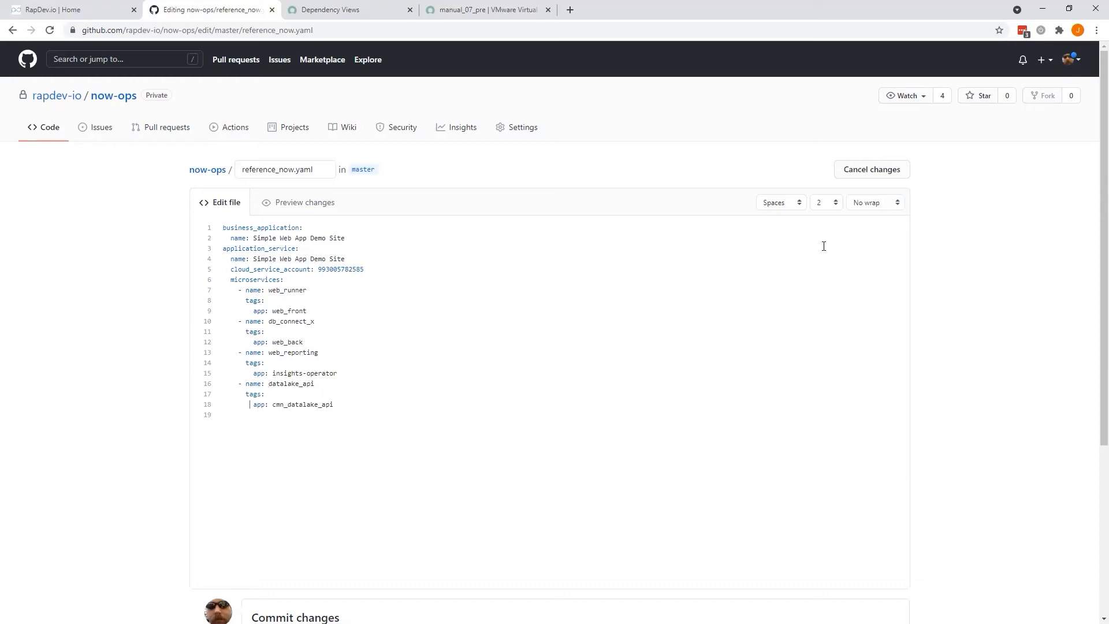
pyautogui.scroll(-3)
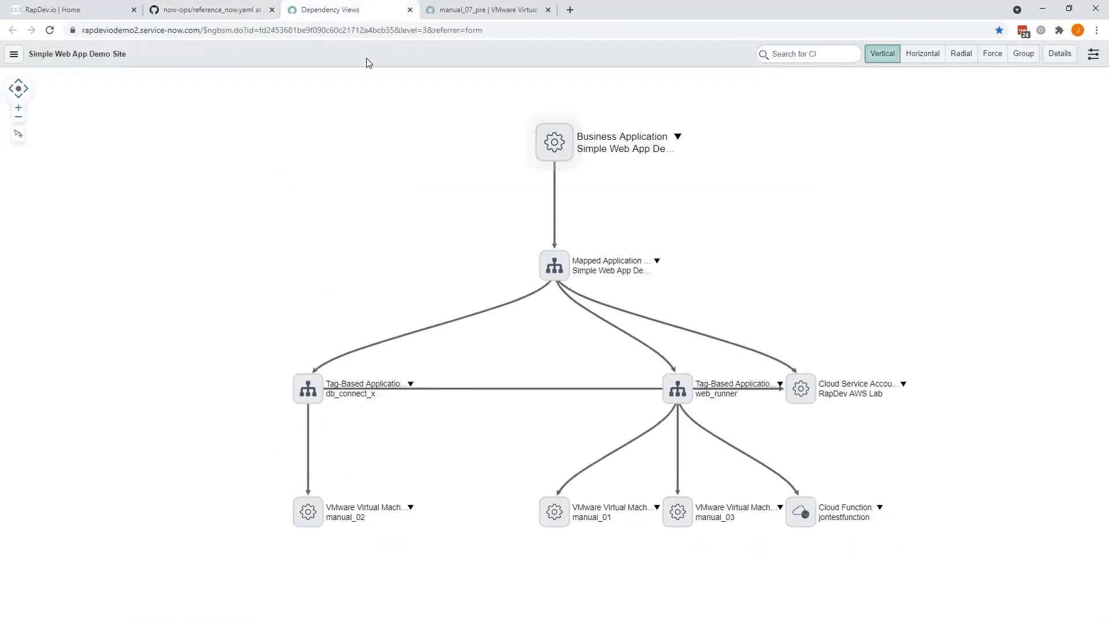
# Refresh the dependency map to show datalake_api linked to its four manual_pre virtual machines
pyautogui.rightClick(367, 62)
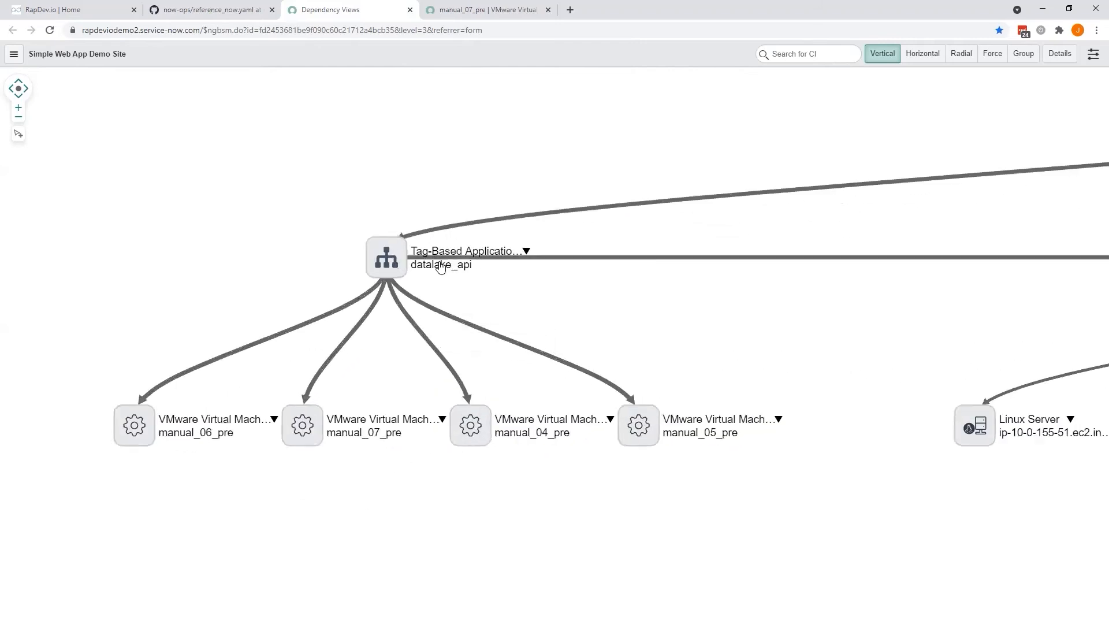
pyautogui.moveTo(452, 269)
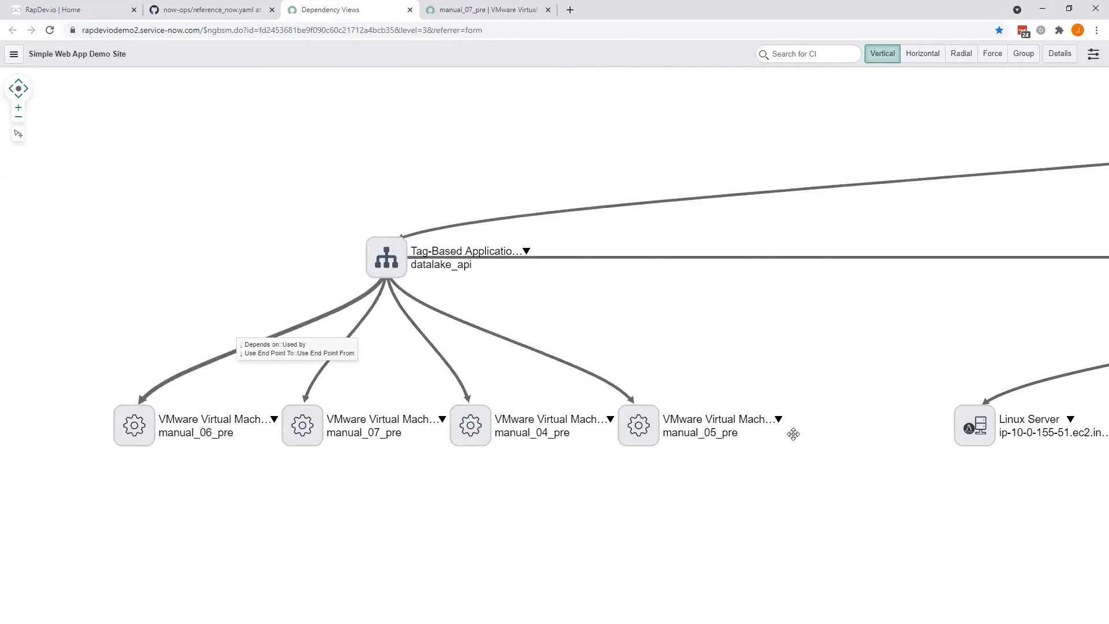
pyautogui.moveTo(656, 435)
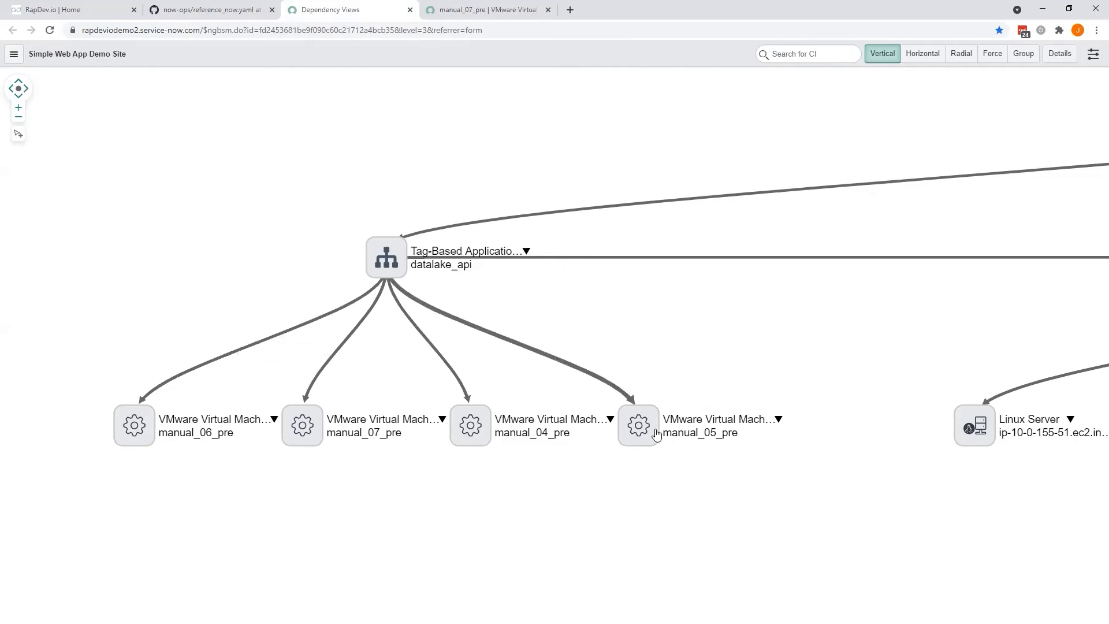
pyautogui.moveTo(414, 209)
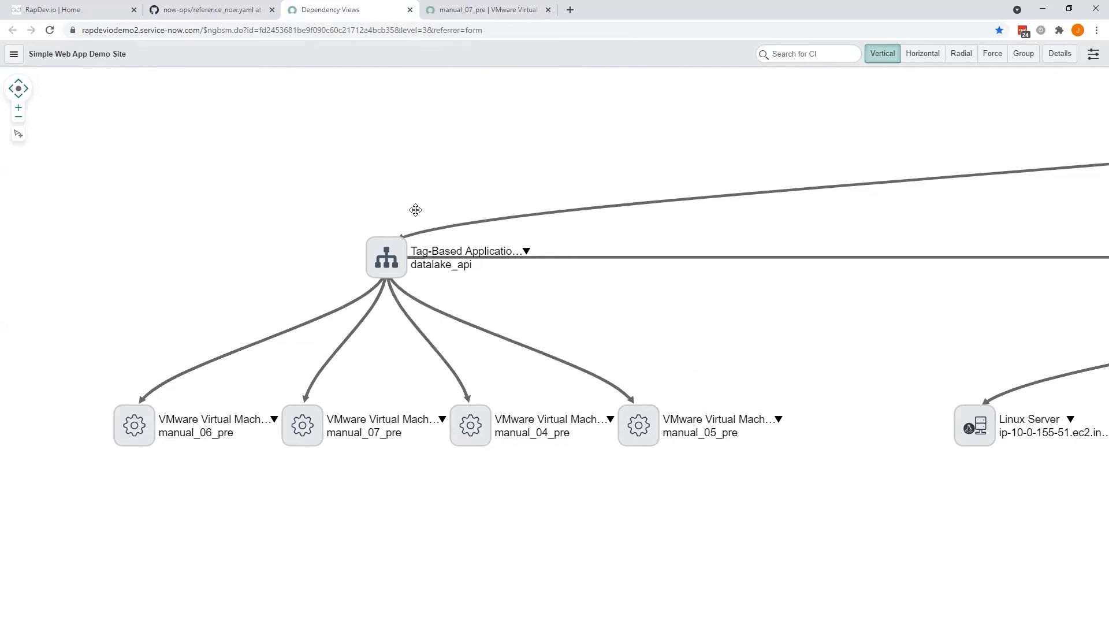
pyautogui.moveTo(114, 403)
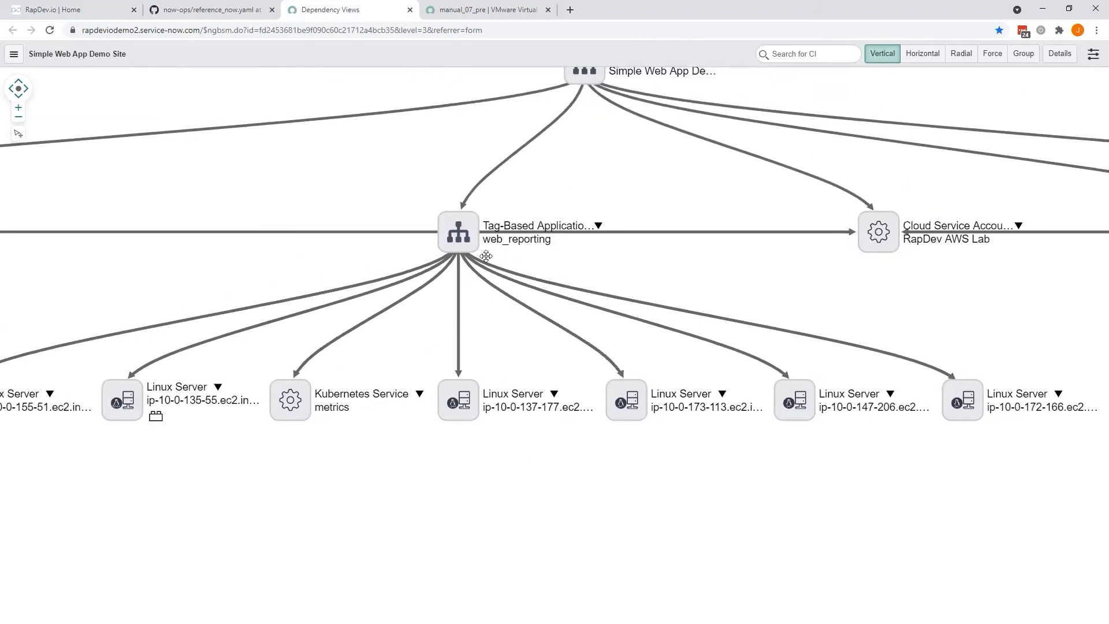
pyautogui.moveTo(473, 234)
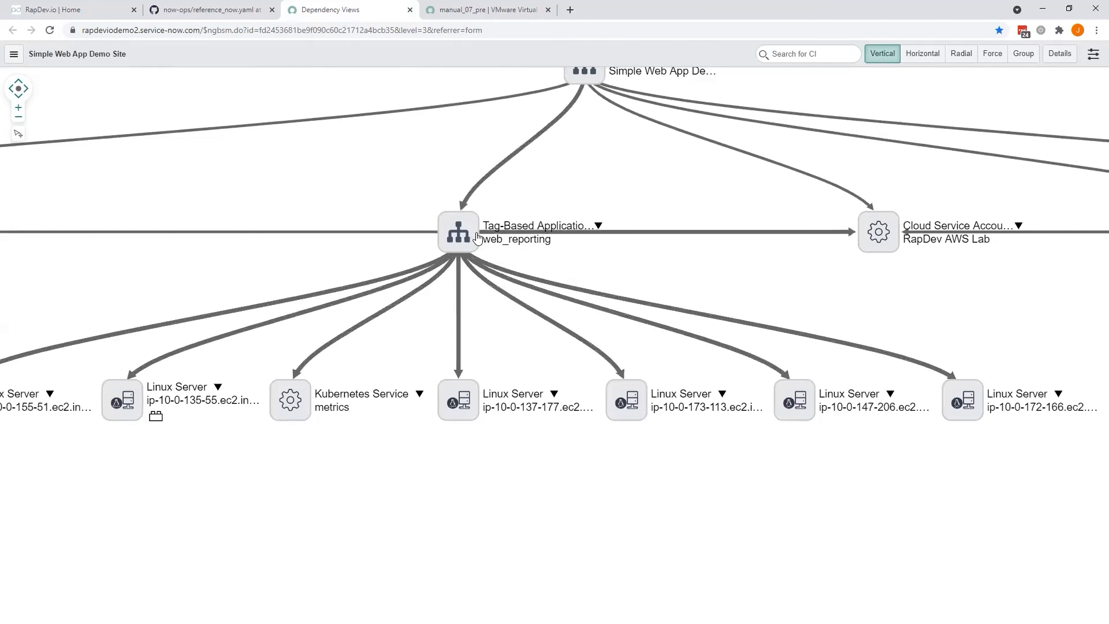
pyautogui.moveTo(474, 239)
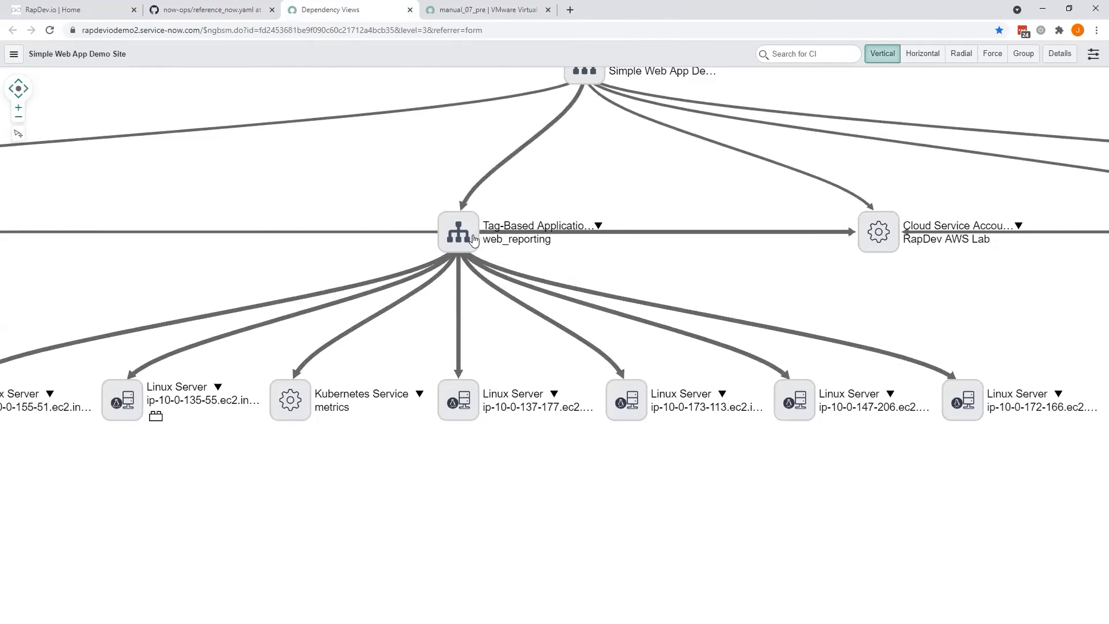
# Show the committed 18-line reference_now.yaml listing web_reporting and datalake_api
pyautogui.click(210, 10)
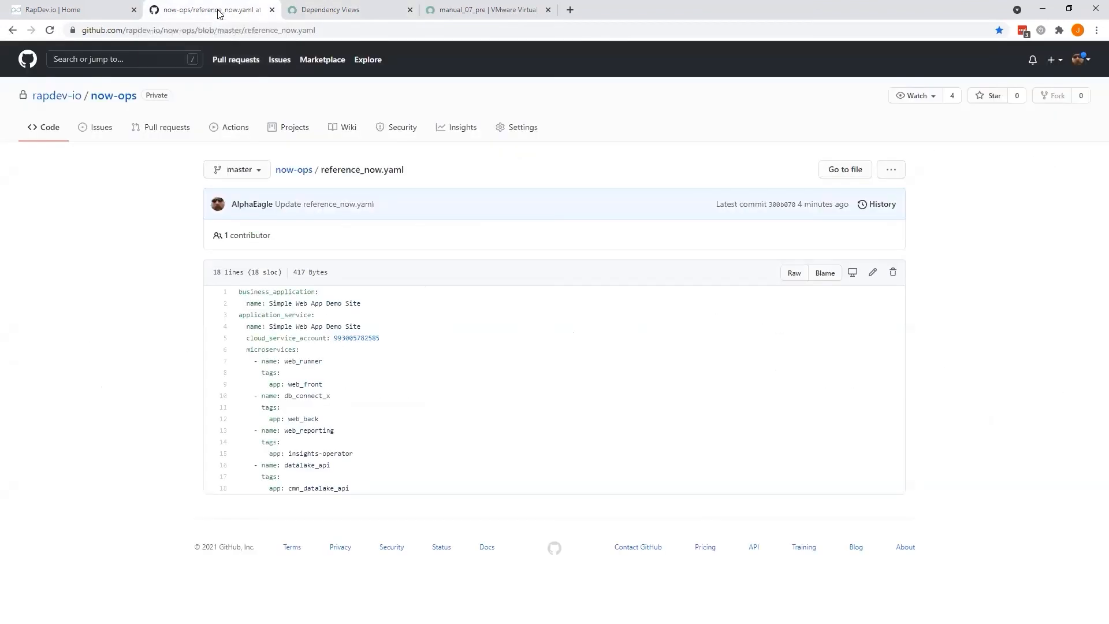
pyautogui.moveTo(140, 237)
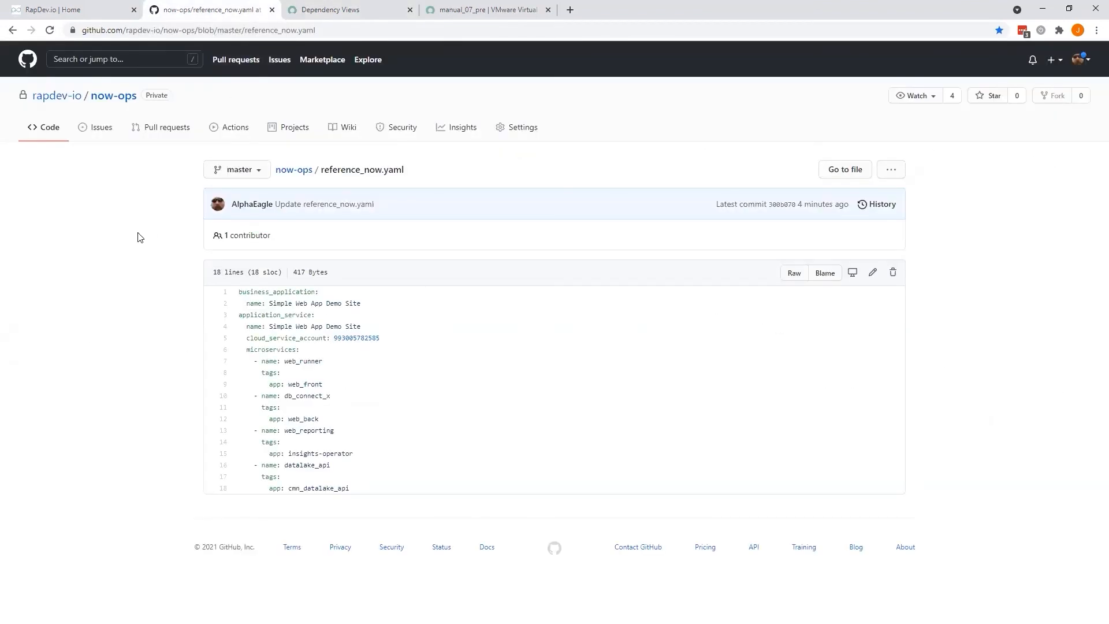
pyautogui.moveTo(282, 284)
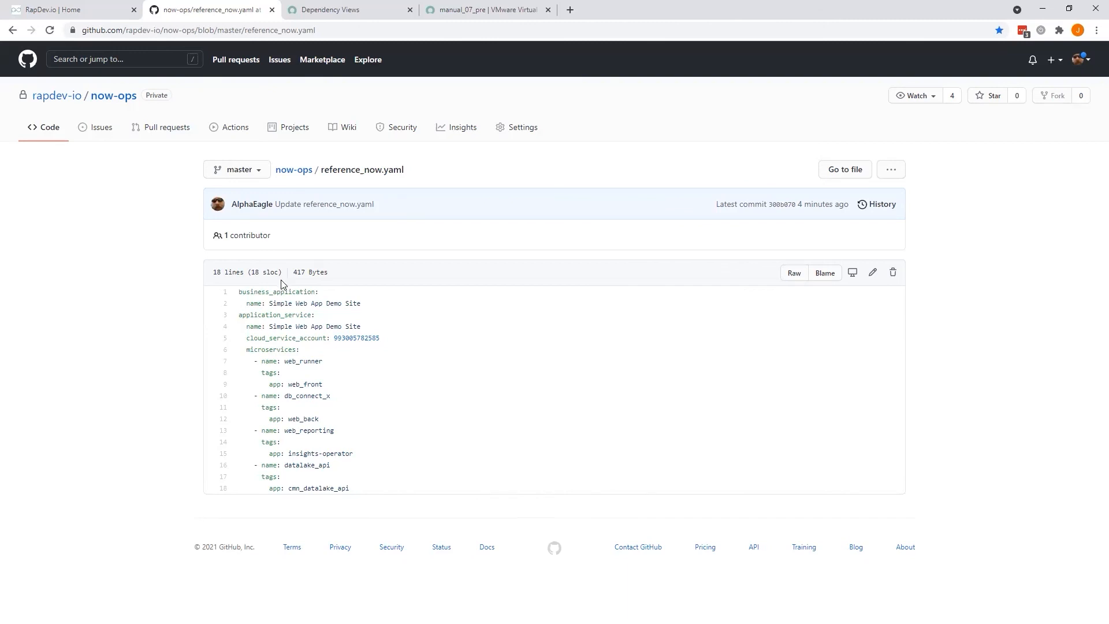
pyautogui.moveTo(304, 431)
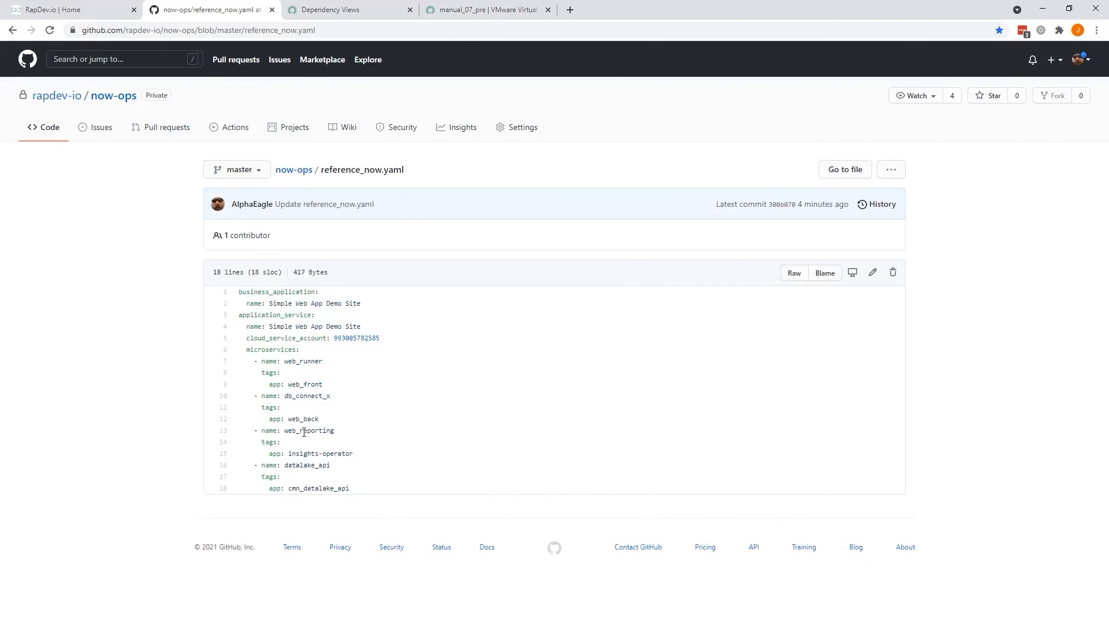
pyautogui.moveTo(351, 425)
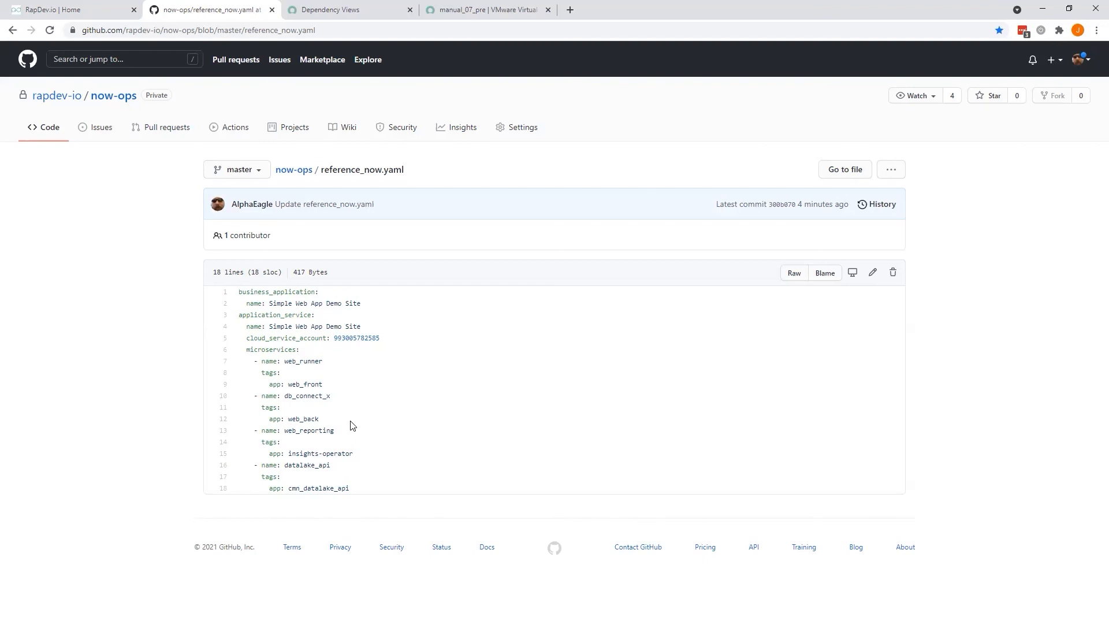
pyautogui.moveTo(310, 429)
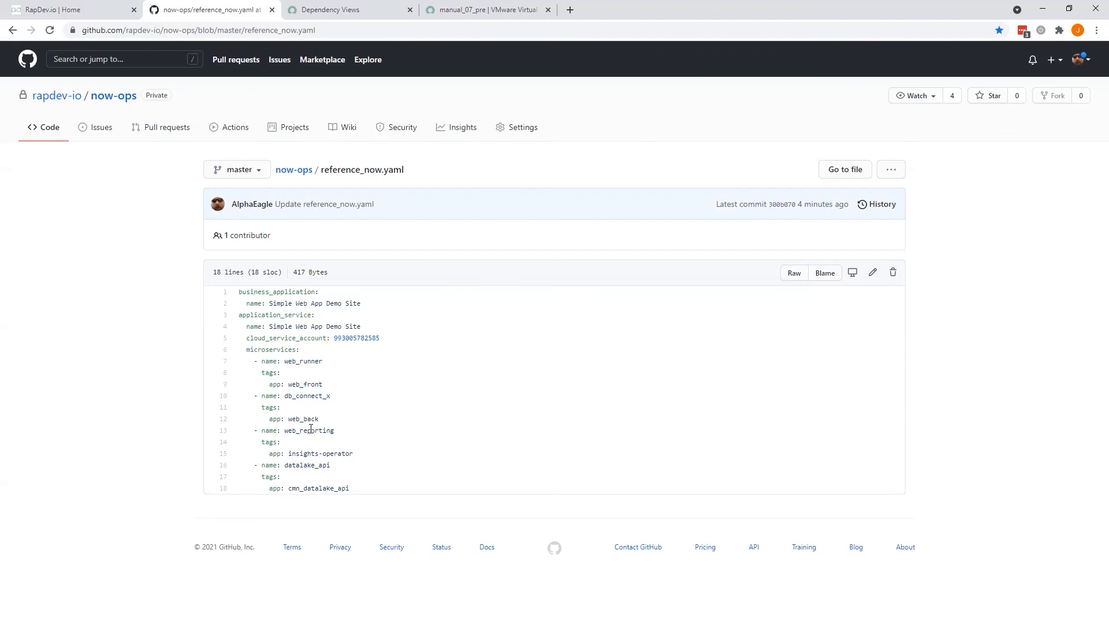
pyautogui.moveTo(374, 397)
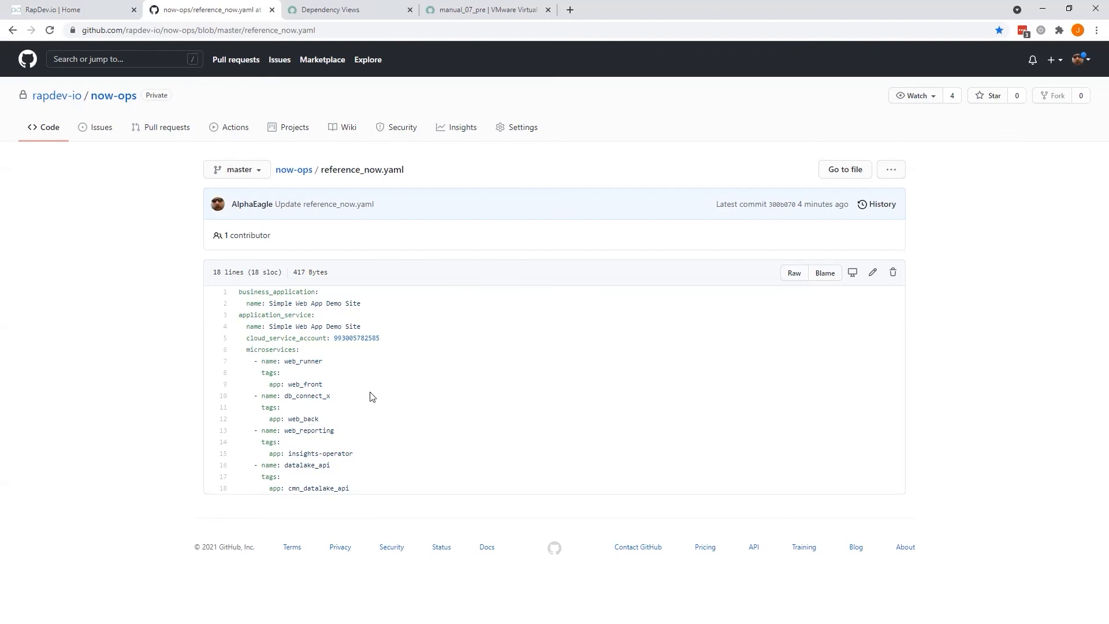